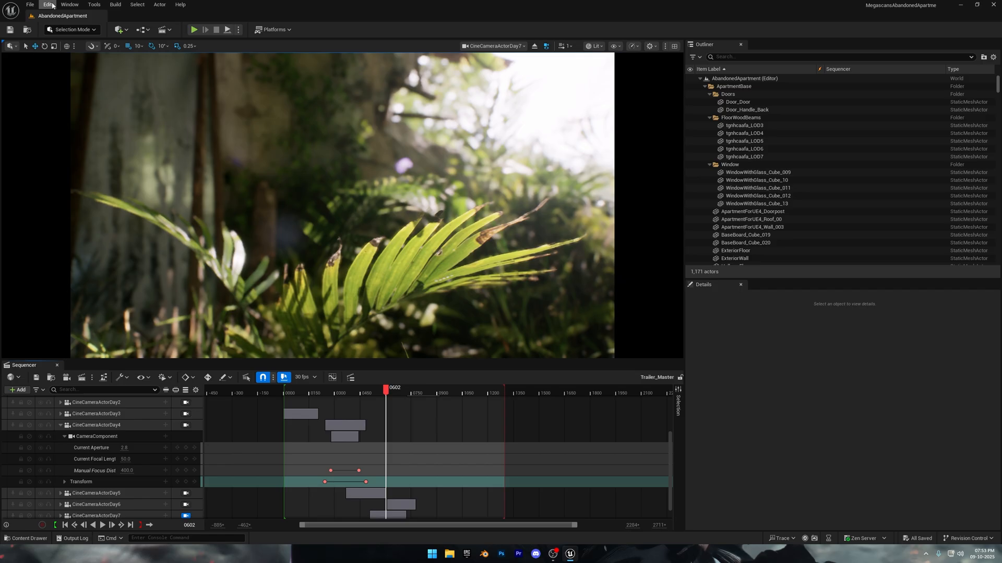
- Review the project's rendering settings, searching for SM6, then leave Project Settings
{"action": "left_click", "coordinate": [48, 4]}
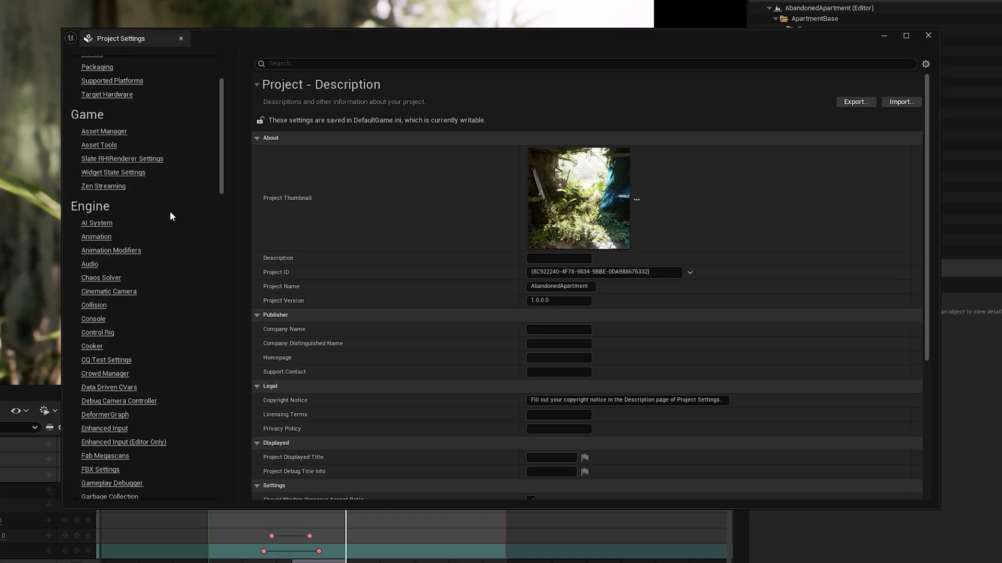
{"action": "left_click", "coordinate": [77, 221]}
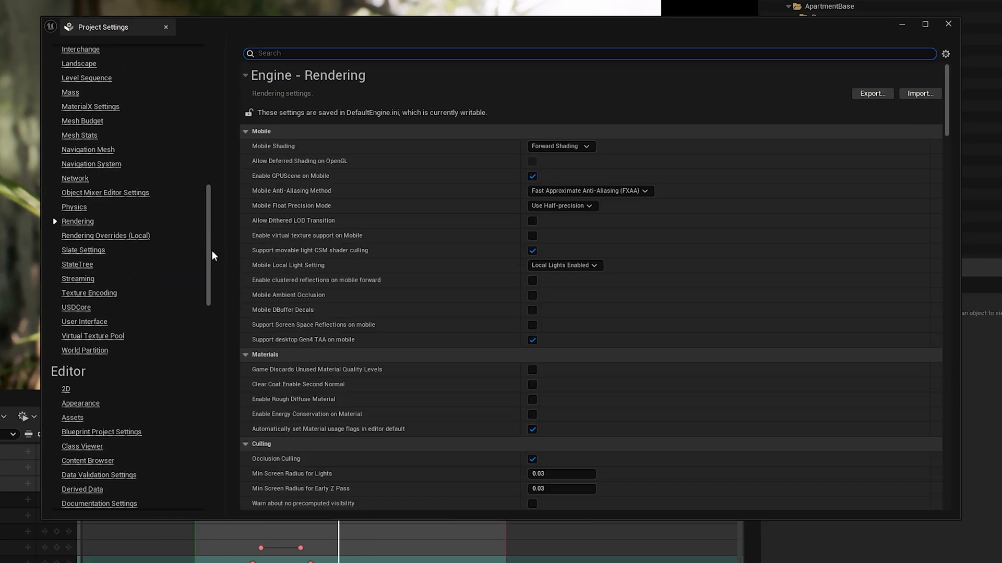
{"action": "scroll", "scroll_direction": "down", "scroll_amount": 3}
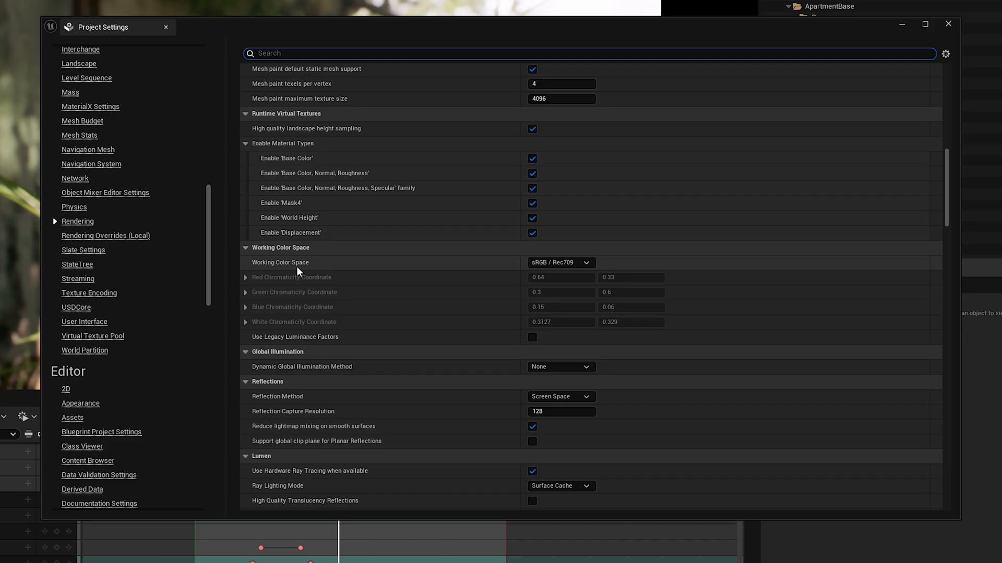
{"action": "scroll", "scroll_direction": "down", "scroll_amount": 3}
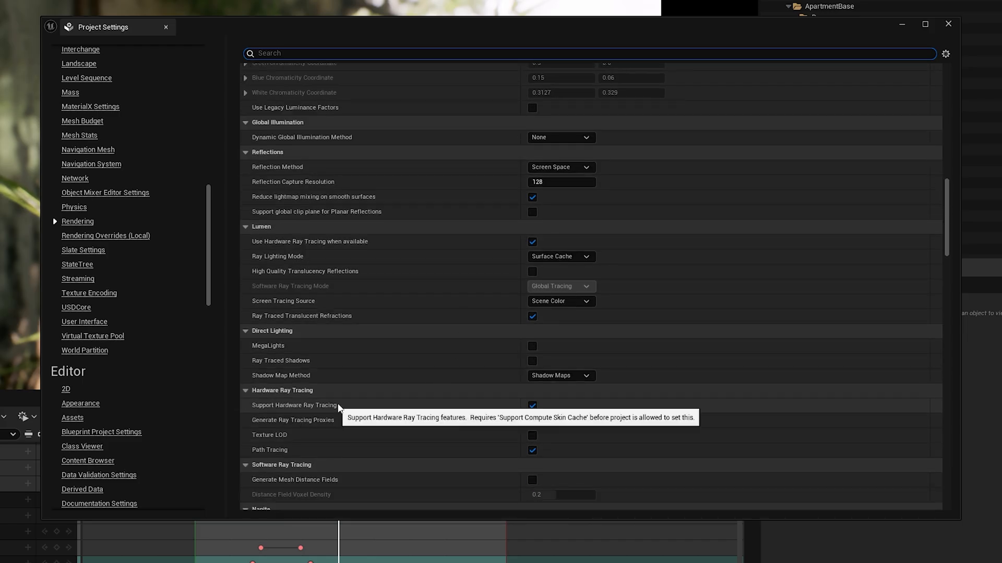
{"action": "mouse_move", "coordinate": [552, 412]}
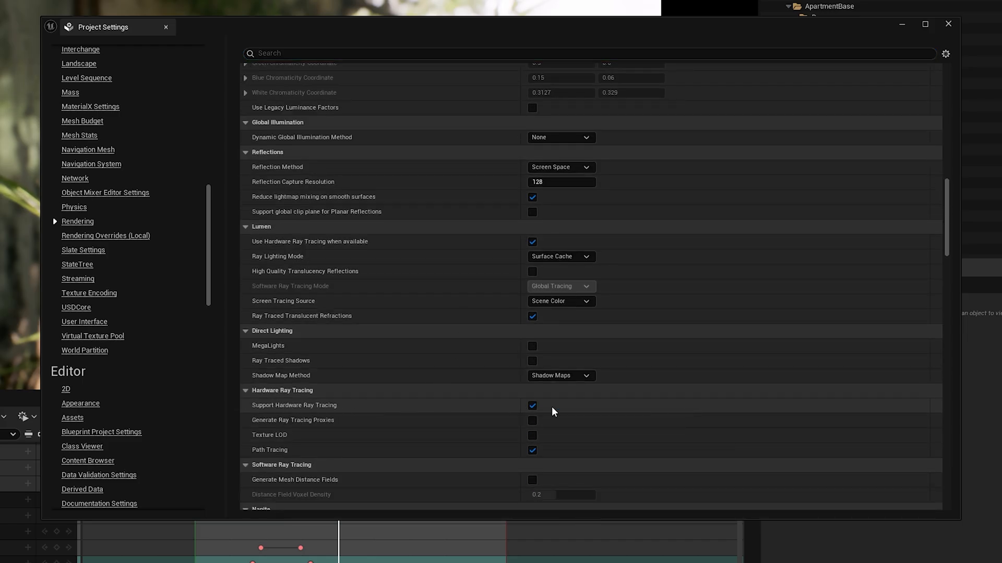
{"action": "mouse_move", "coordinate": [285, 460]}
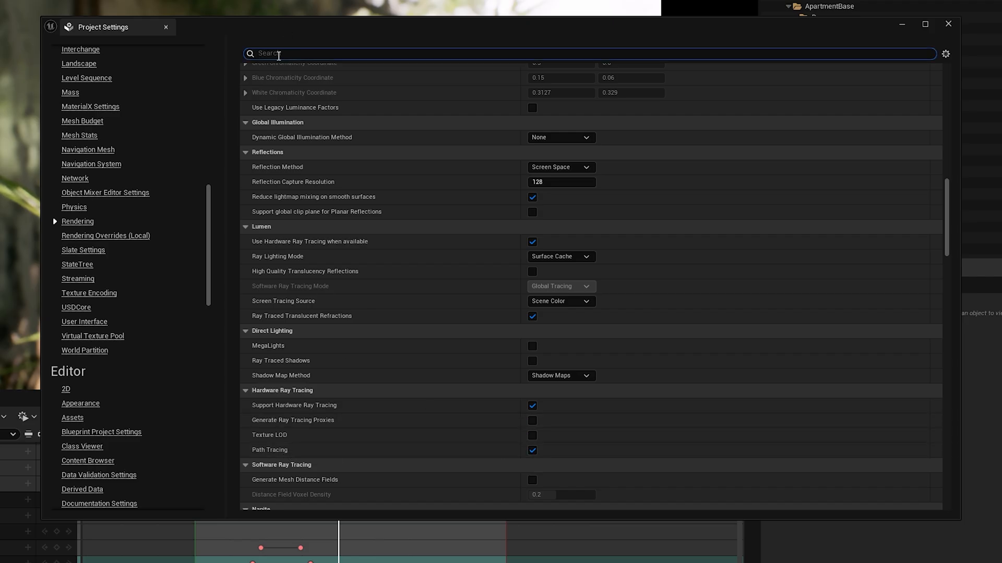
{"action": "type", "text": "sm6"}
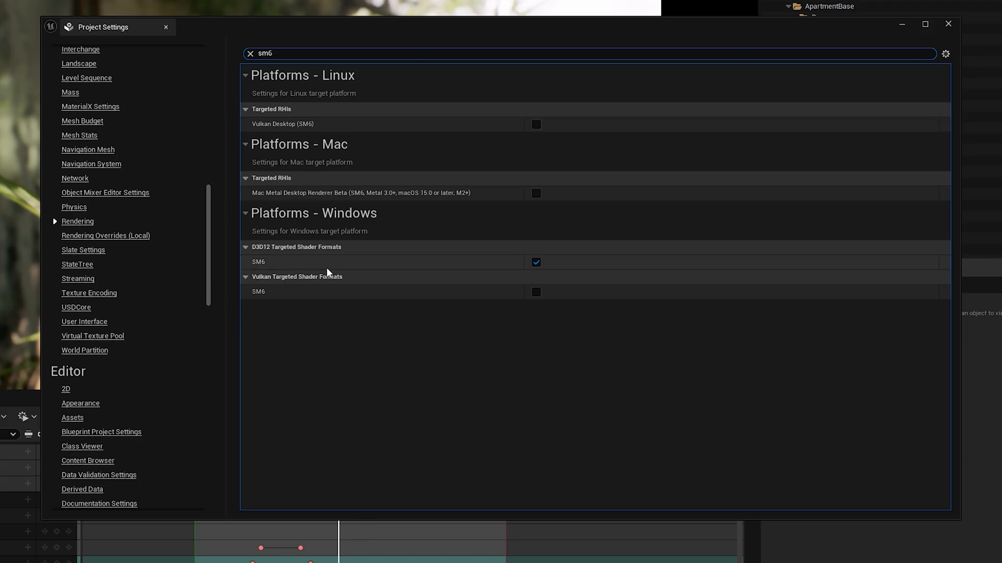
{"action": "mouse_move", "coordinate": [497, 264]}
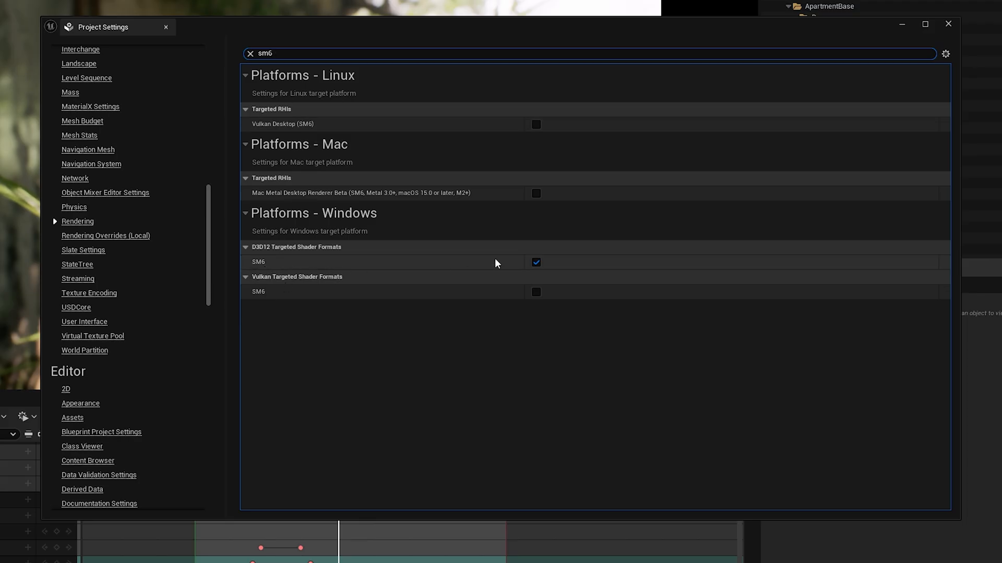
{"action": "mouse_move", "coordinate": [276, 256]}
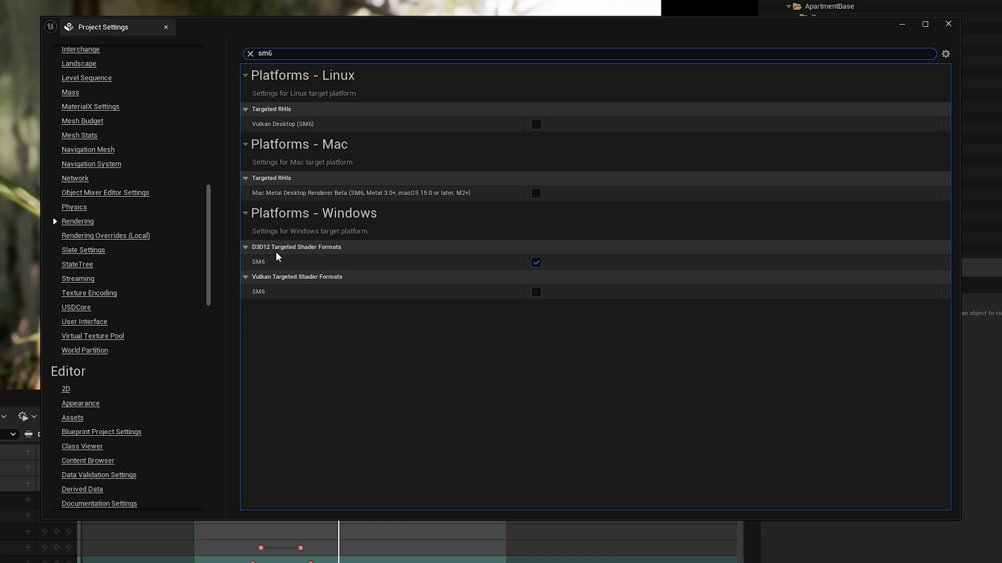
{"action": "mouse_move", "coordinate": [948, 24]}
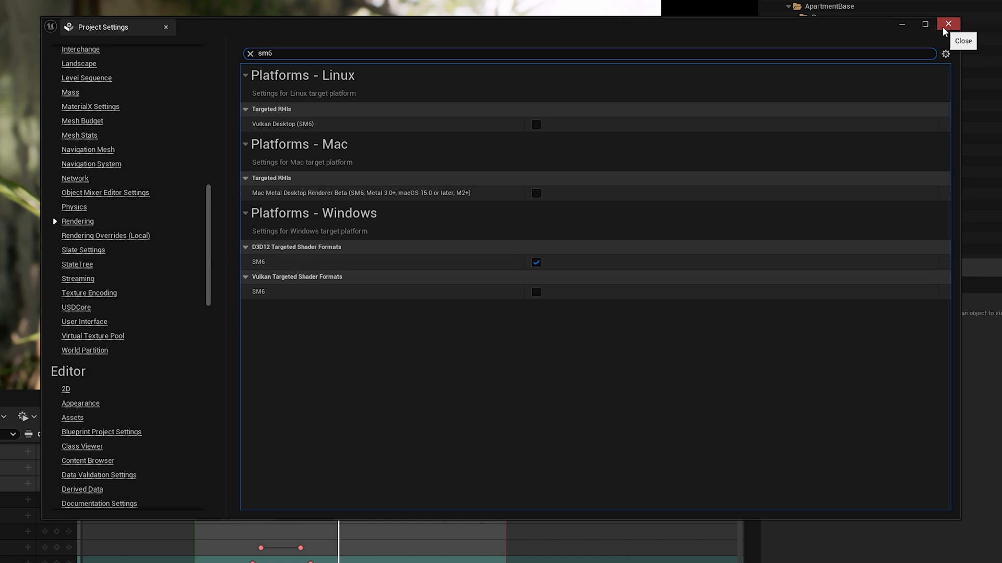
{"action": "left_click", "coordinate": [948, 25]}
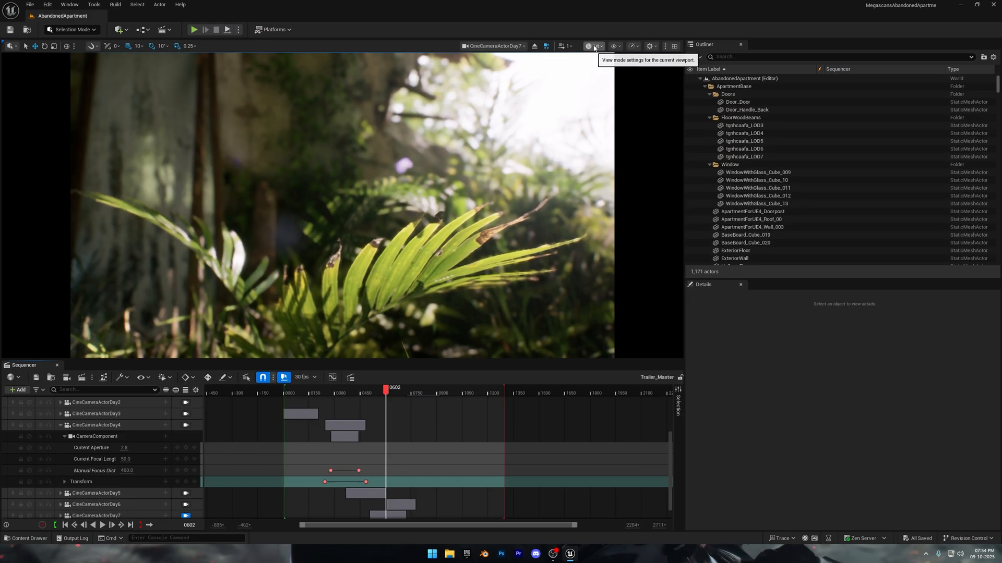
- Switch the viewport to Path Tracing and select CineCameraActorDay7 to show its details
{"action": "left_click", "coordinate": [588, 45]}
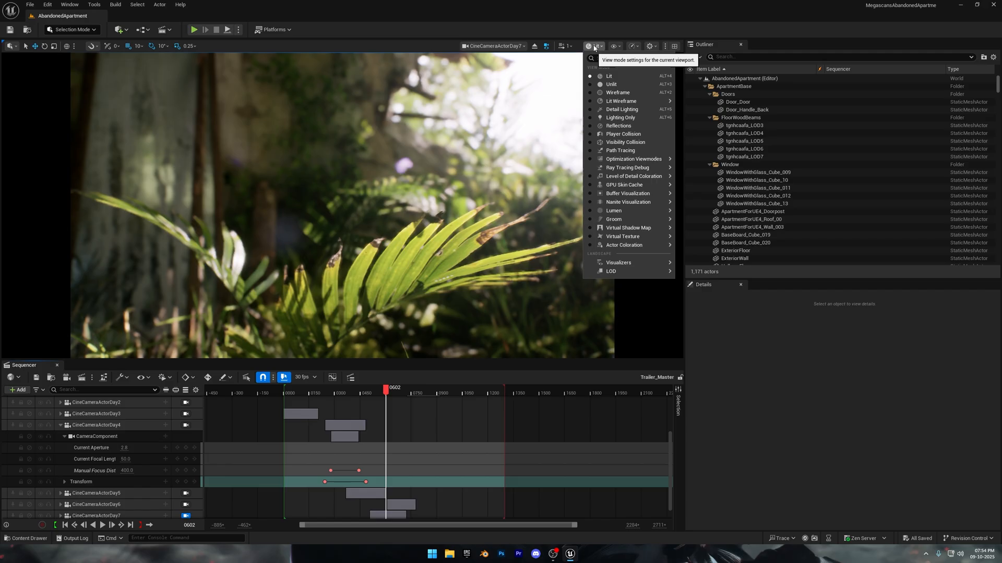
{"action": "mouse_move", "coordinate": [619, 151]}
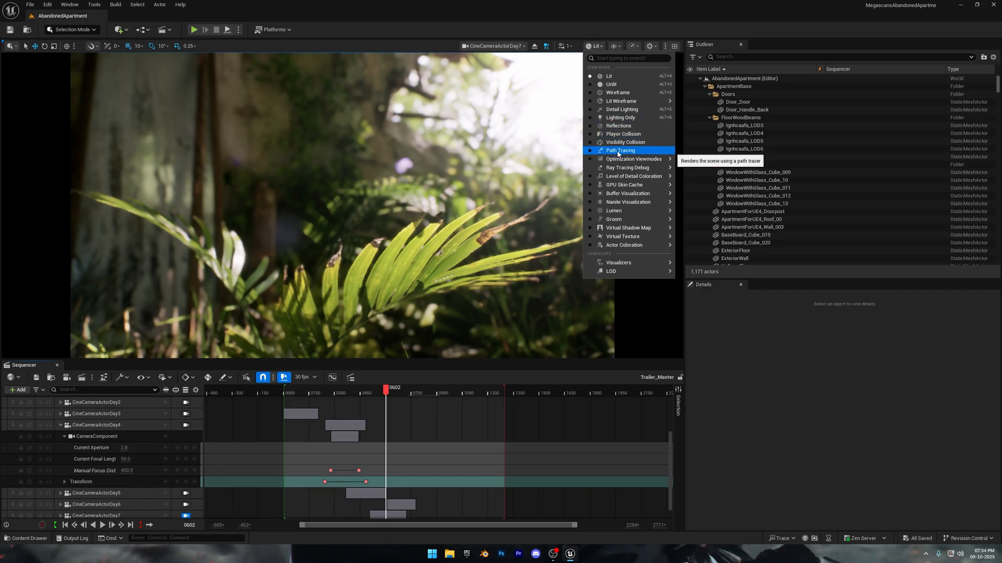
{"action": "left_click", "coordinate": [619, 150]}
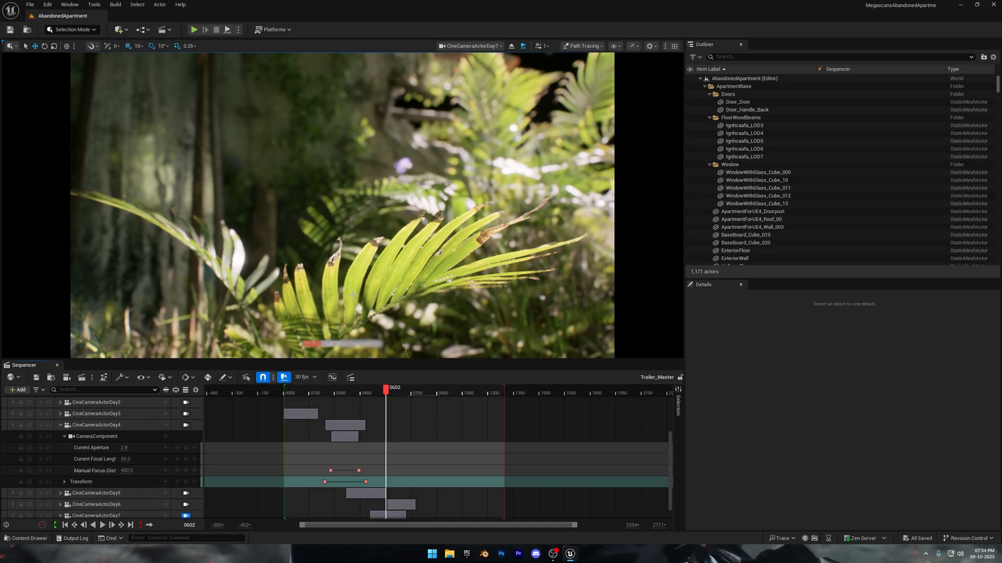
{"action": "mouse_move", "coordinate": [331, 338]}
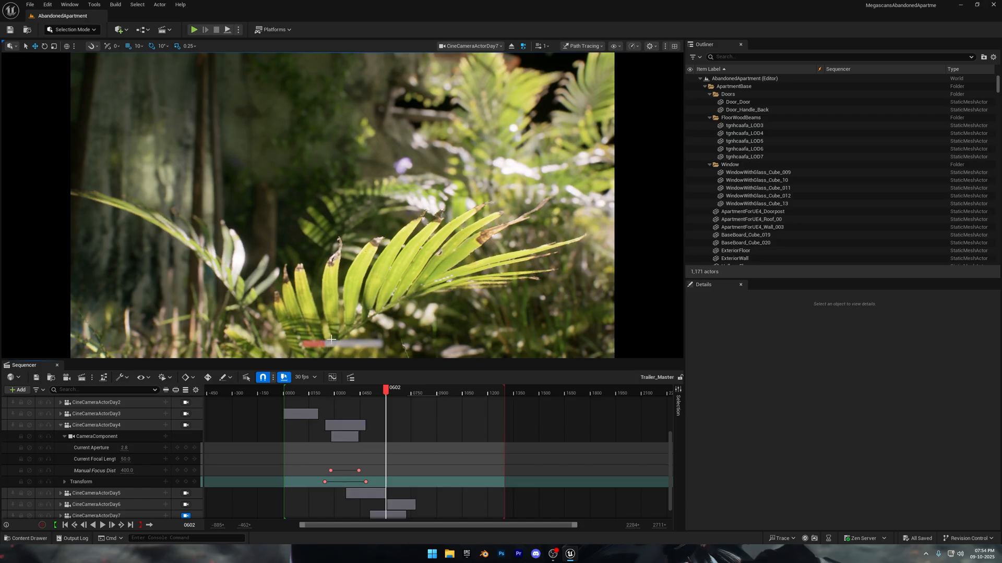
{"action": "mouse_move", "coordinate": [297, 338]}
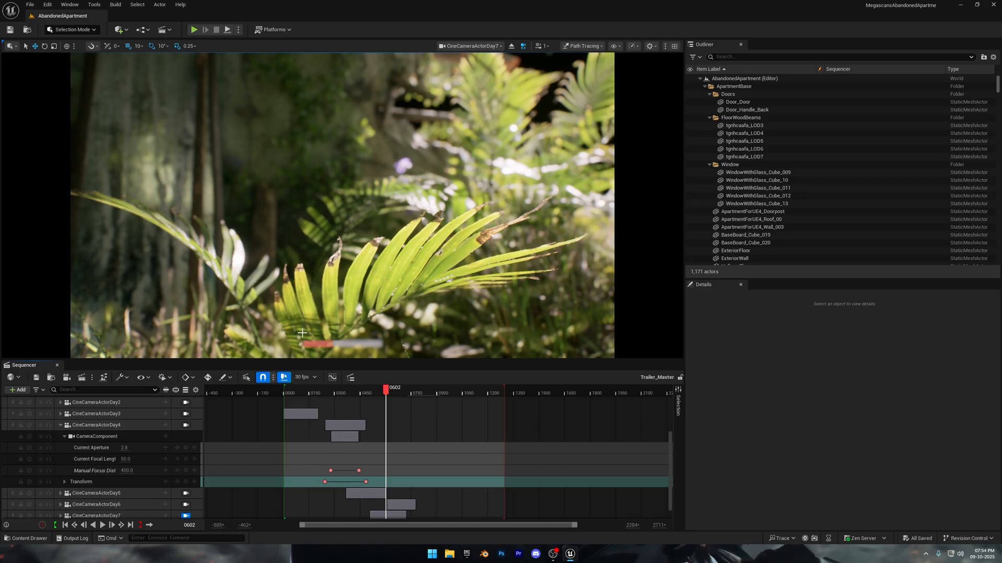
{"action": "mouse_move", "coordinate": [249, 351]}
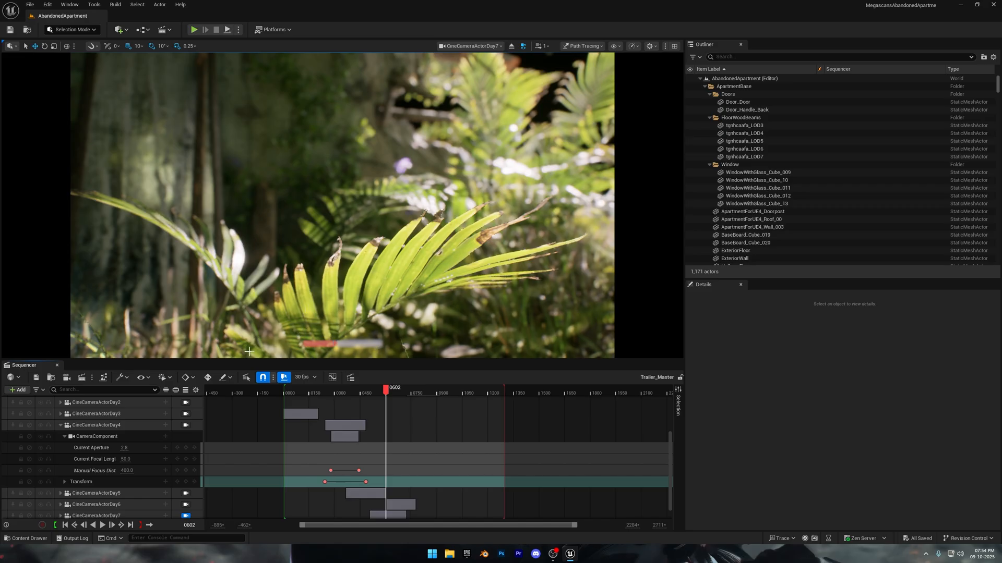
{"action": "left_click", "coordinate": [96, 512]}
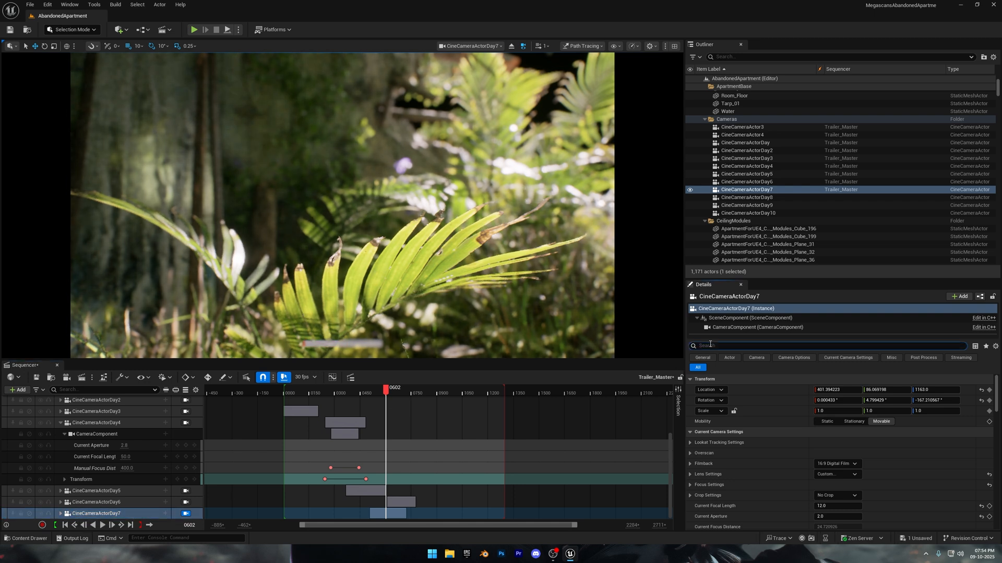
- Filter the camera details to Path Tracing and enable the Max Path Intensity override
{"action": "type", "text": "Path Tracing"}
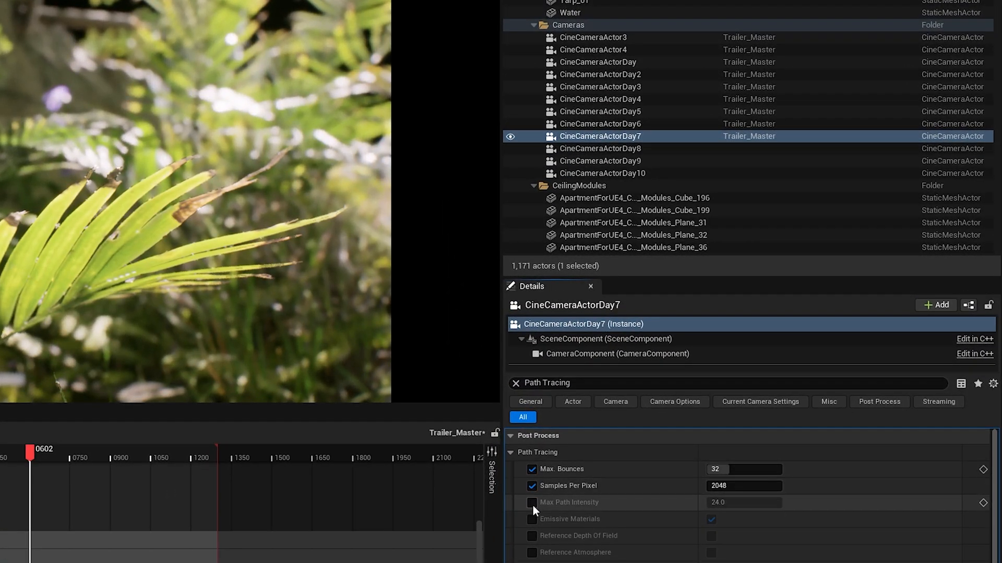
{"action": "left_click", "coordinate": [531, 502]}
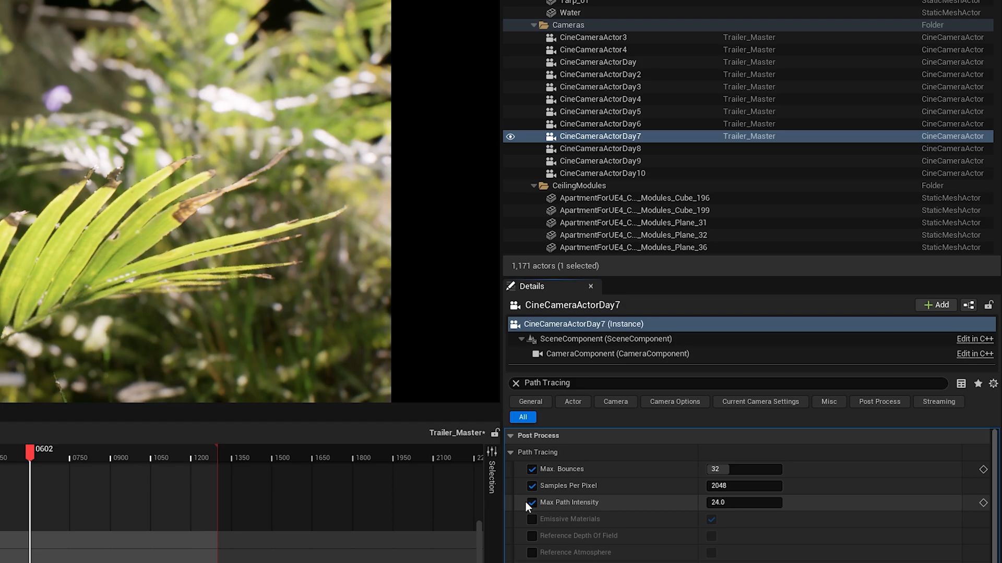
{"action": "mouse_move", "coordinate": [734, 470]}
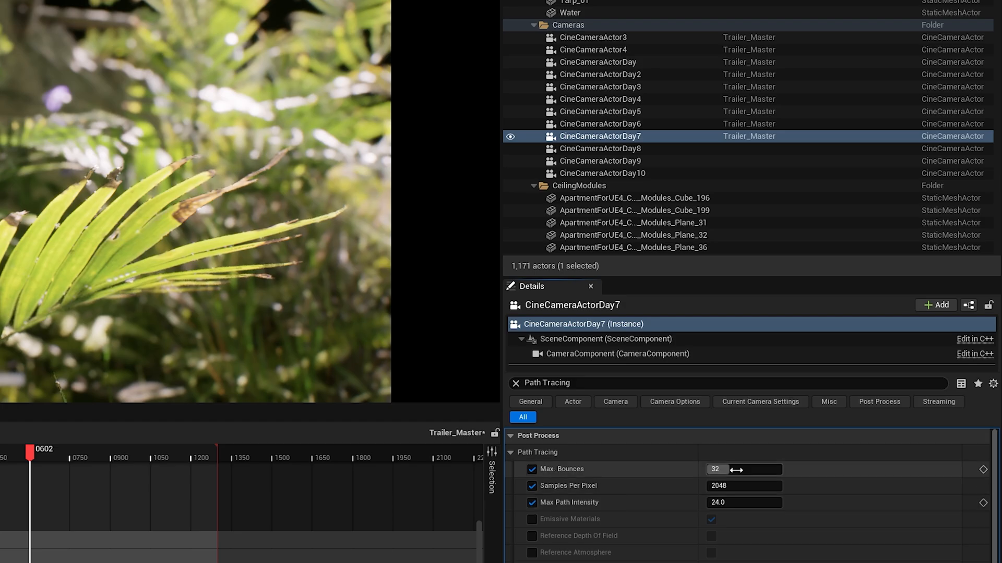
{"action": "mouse_move", "coordinate": [623, 479]}
{"action": "type", "text": "8"}
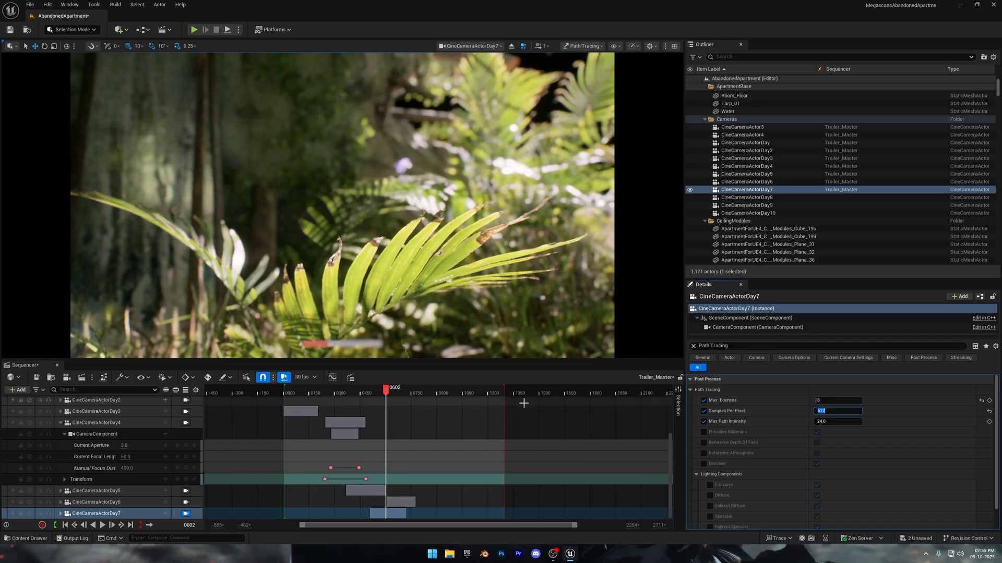
{"action": "mouse_move", "coordinate": [577, 399]}
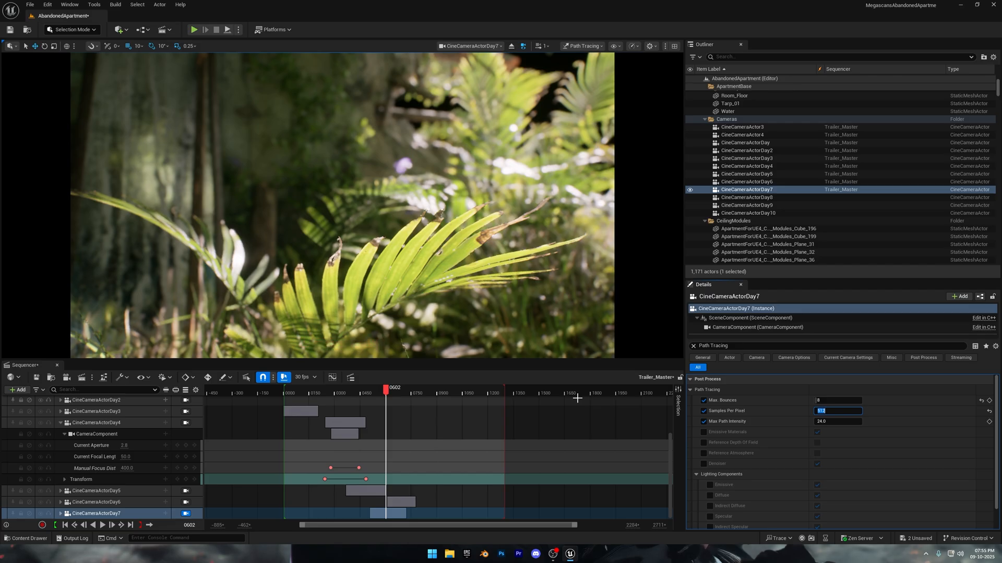
- Commit 512 samples per pixel and enable Reference Depth Of Field and Reference Atmosphere
{"action": "left_click", "coordinate": [703, 442]}
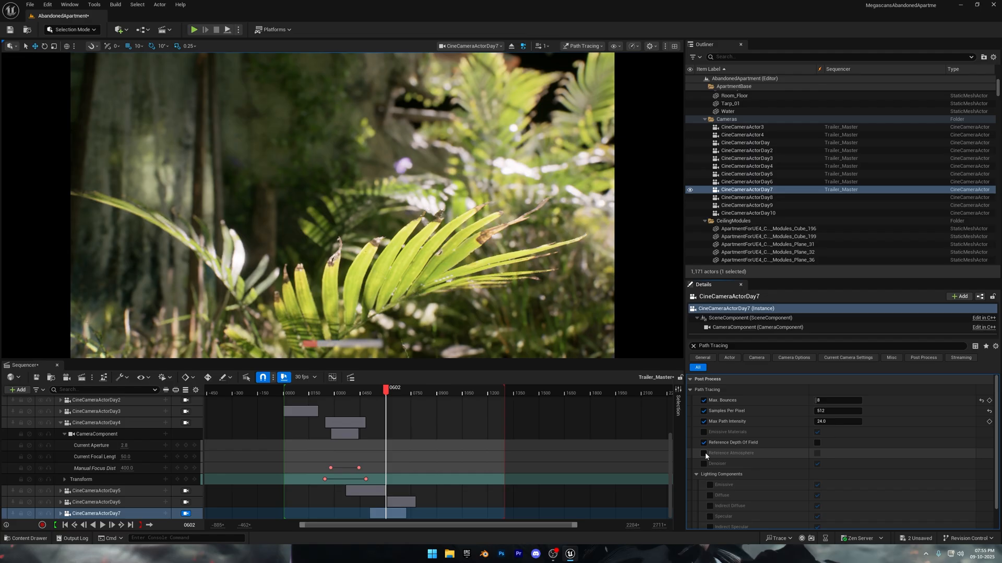
{"action": "left_click", "coordinate": [703, 453]}
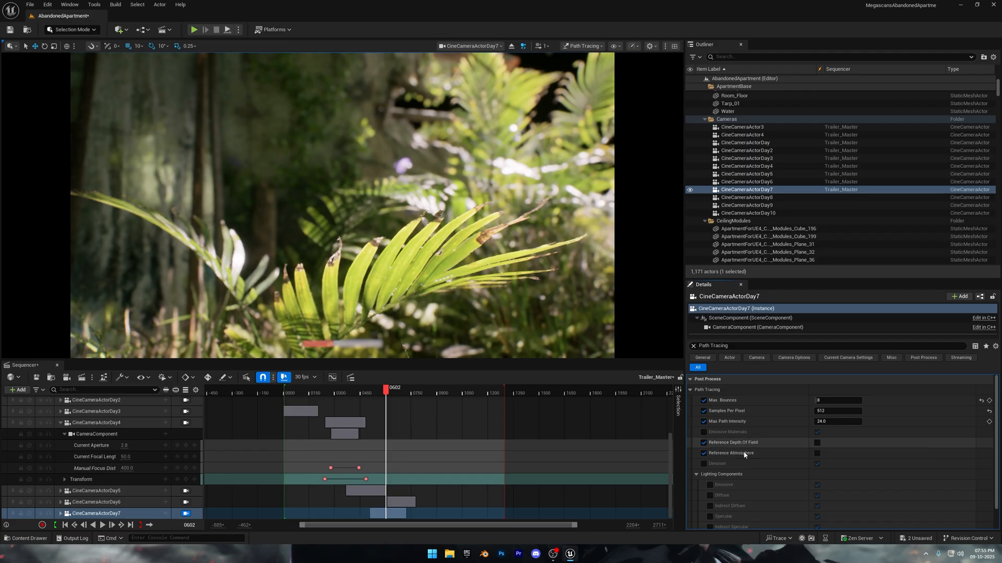
{"action": "left_click", "coordinate": [817, 442]}
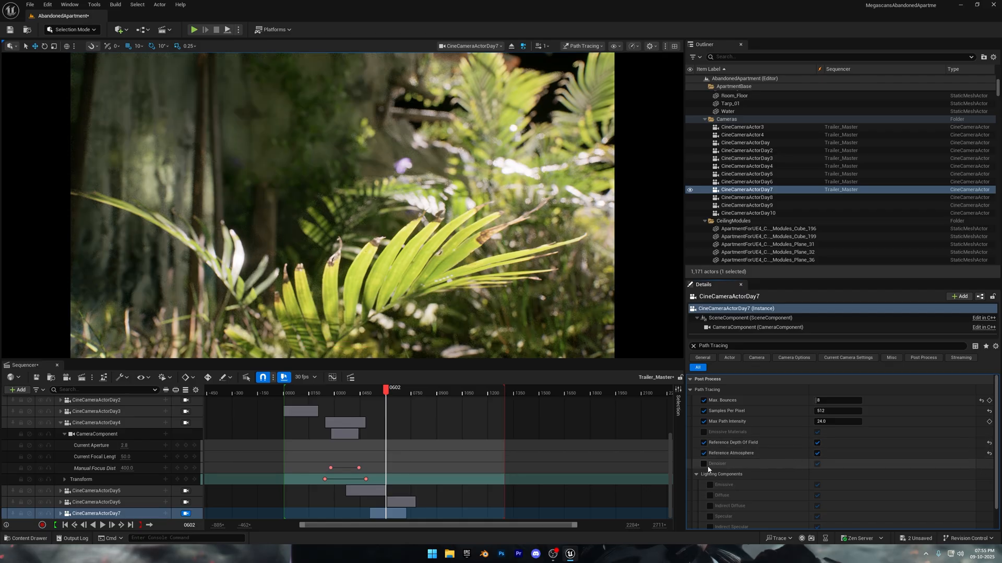
{"action": "left_click", "coordinate": [703, 463]}
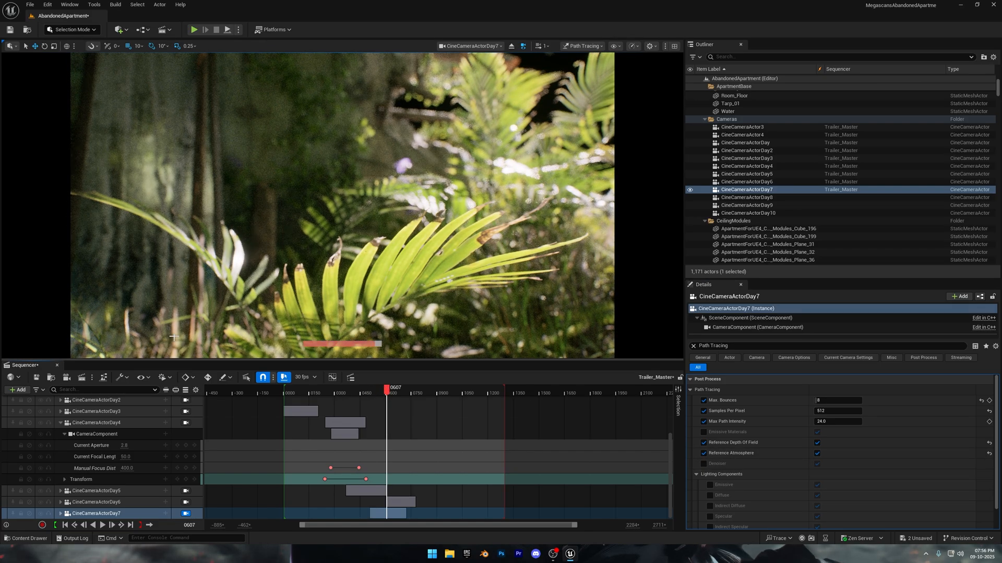
{"action": "scroll", "scroll_direction": "down", "scroll_amount": 3}
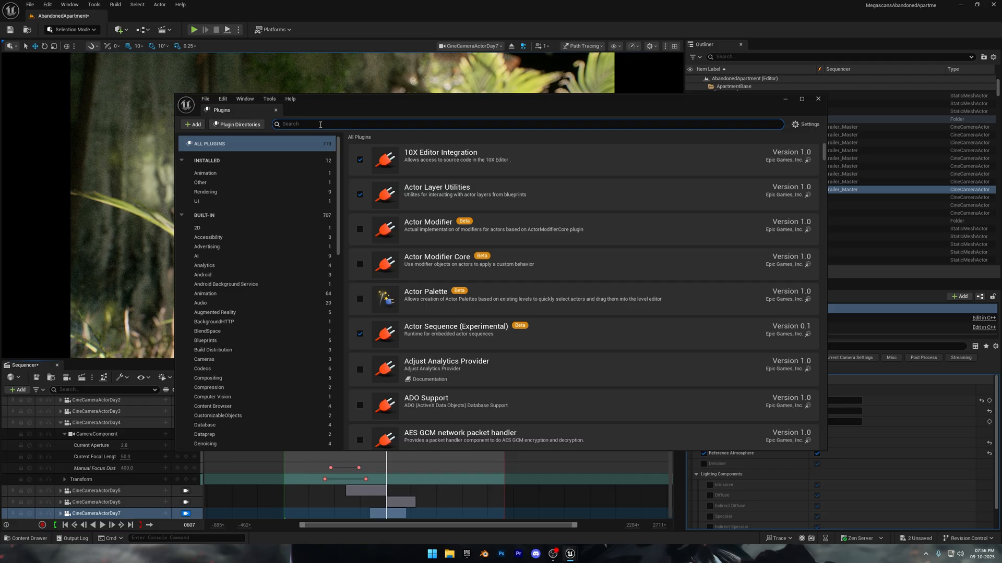
- Enable the Movie Render Queue Additional Render Passes, DLSS/DLAA Support and FSR 4 plugins, then restart the editor
{"action": "type", "text": "movie re"}
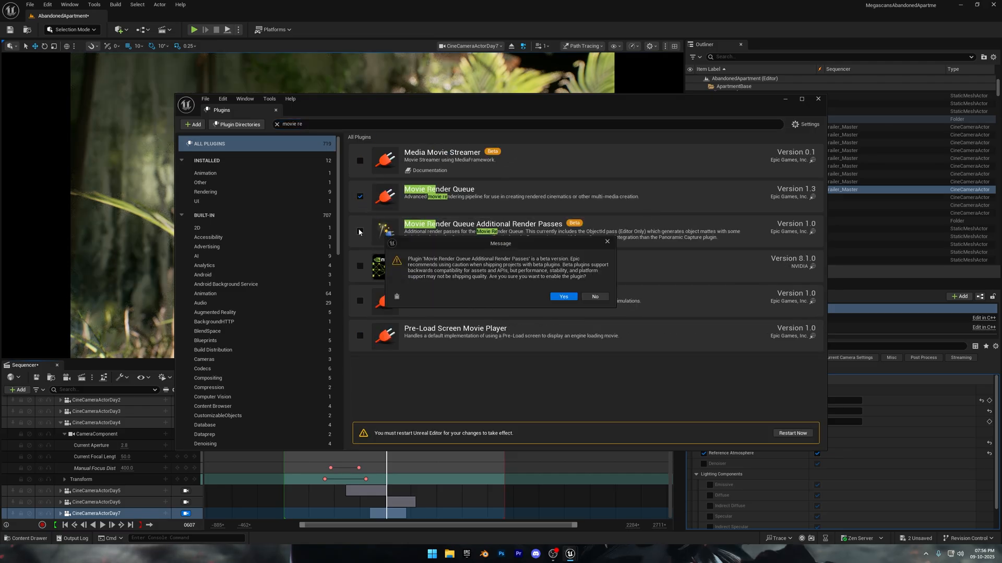
{"action": "left_click", "coordinate": [563, 296]}
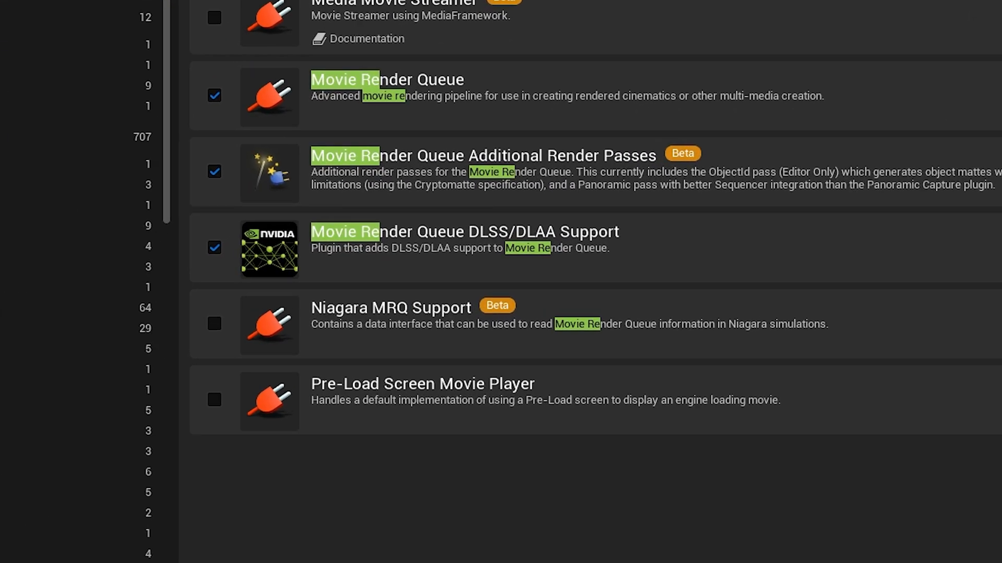
{"action": "scroll", "scroll_direction": "up", "scroll_amount": 3}
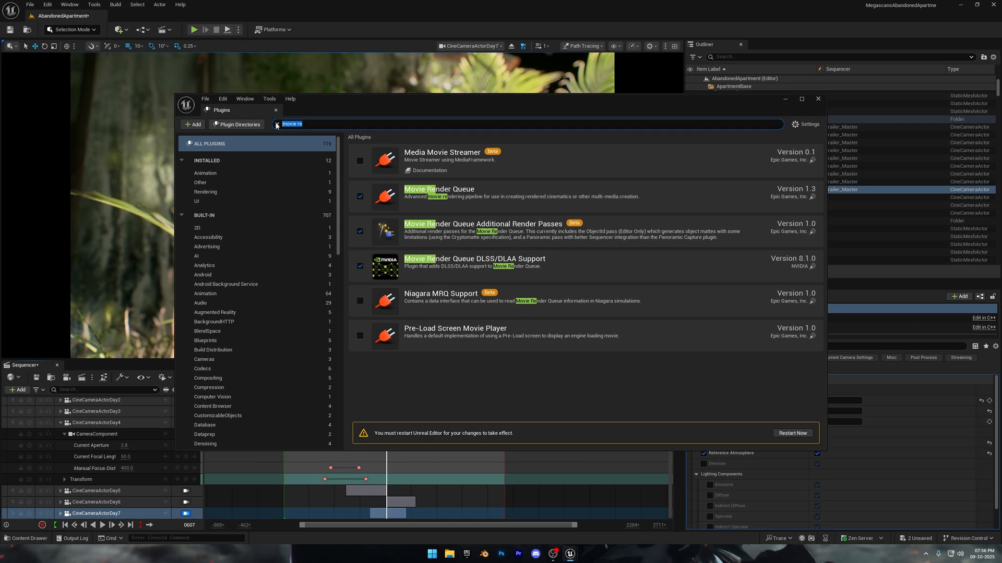
{"action": "type", "text": "fsr"}
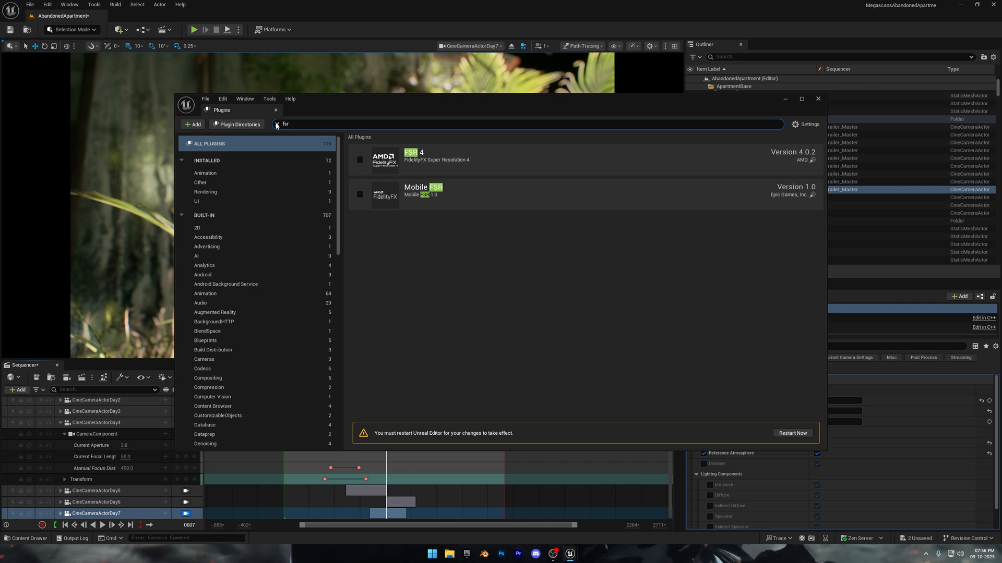
{"action": "left_click", "coordinate": [360, 159]}
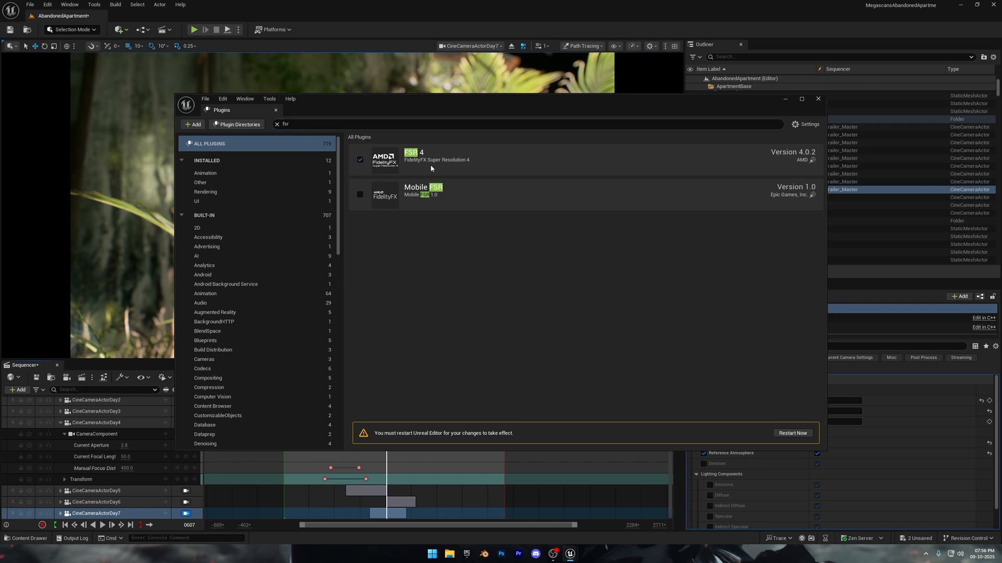
{"action": "left_click", "coordinate": [792, 433]}
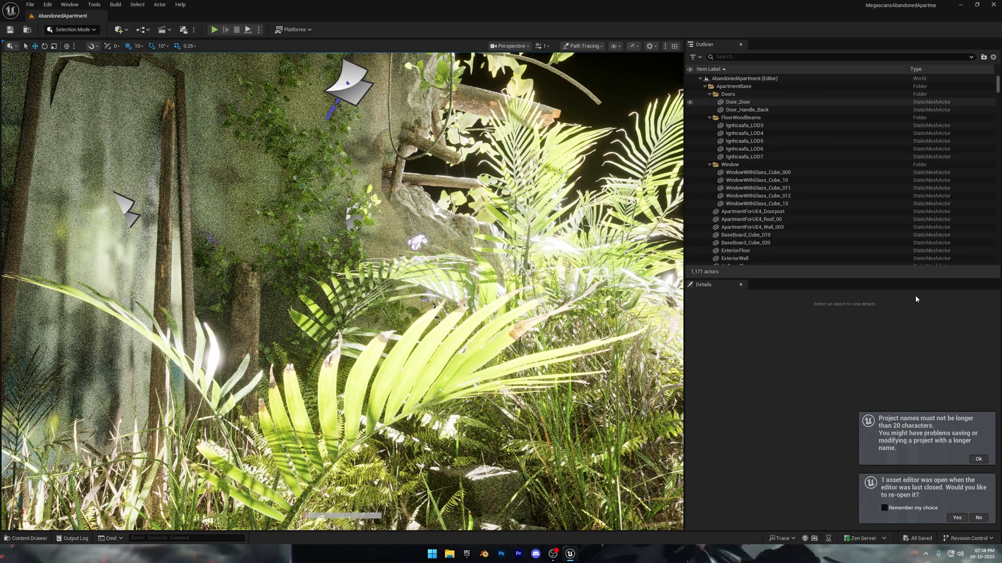
- Dismiss the startup notification after the editor restart
{"action": "left_click", "coordinate": [956, 517]}
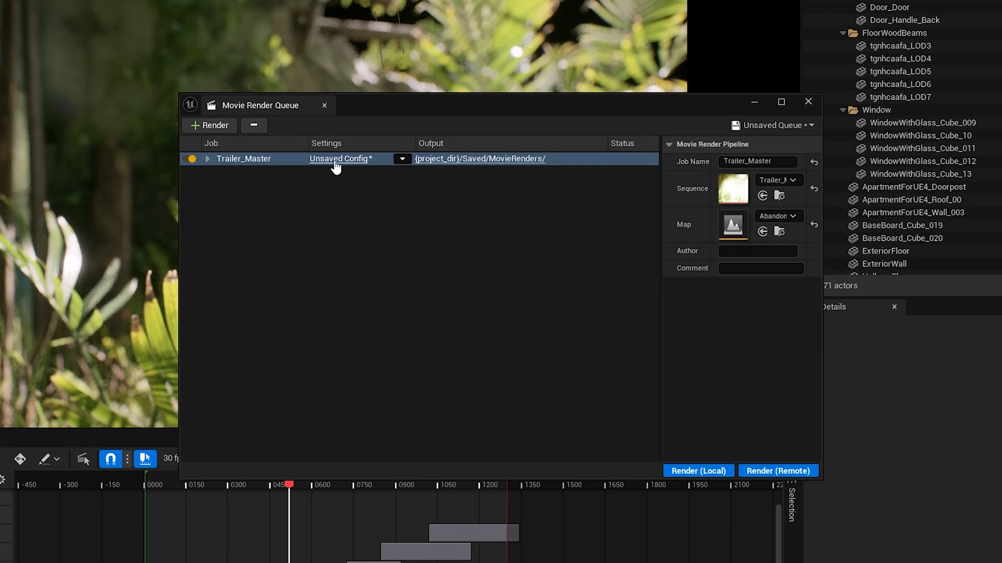
- In the Trailer_Master job settings, replace the JPG export with a PNG sequence export
{"action": "left_click", "coordinate": [339, 158]}
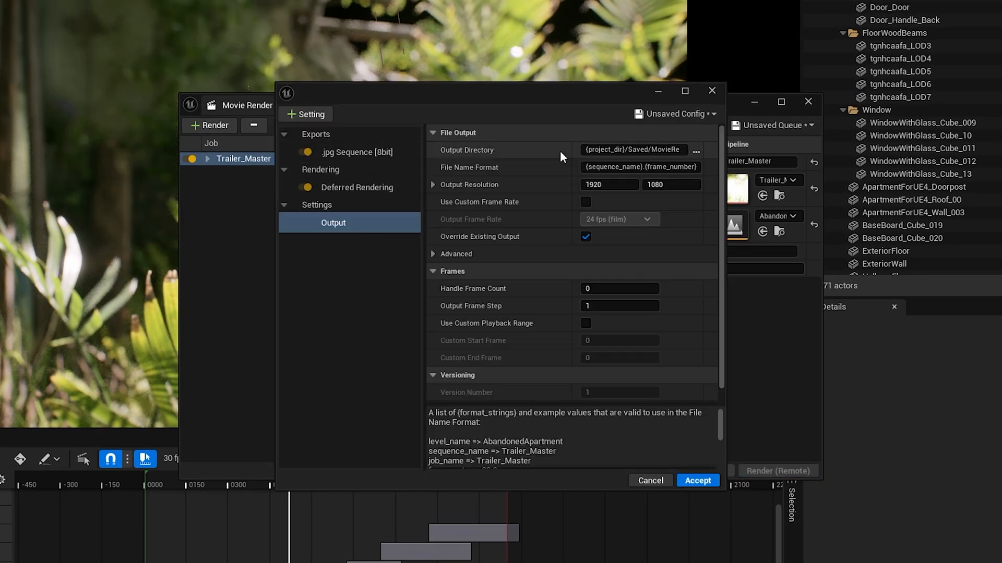
{"action": "left_click", "coordinate": [350, 152]}
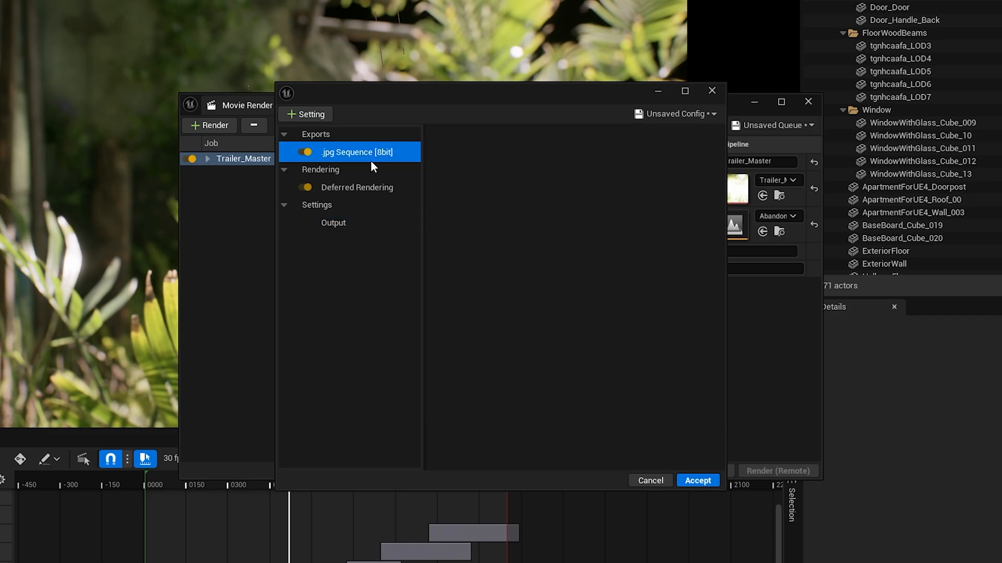
{"action": "left_click", "coordinate": [308, 114]}
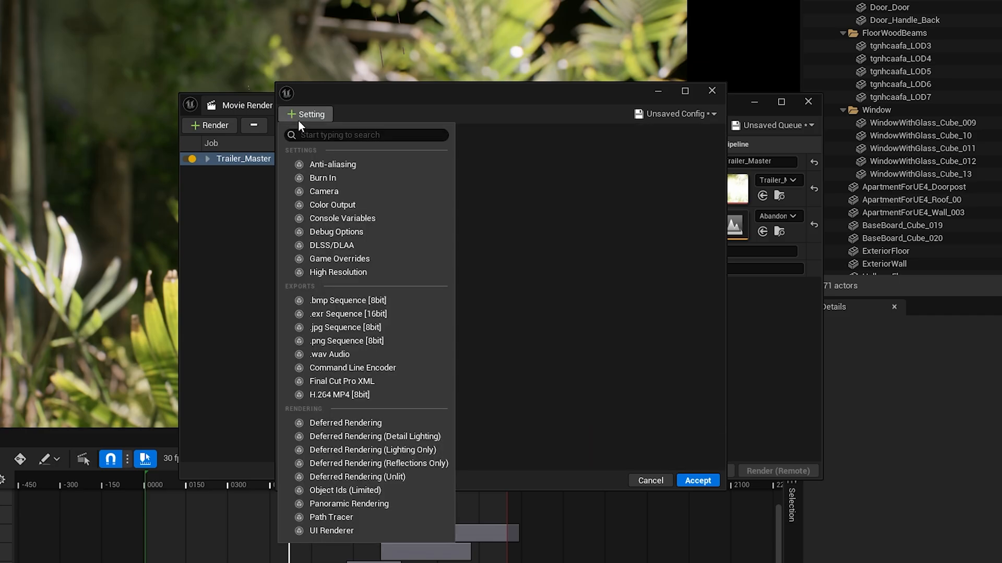
{"action": "left_click", "coordinate": [347, 341]}
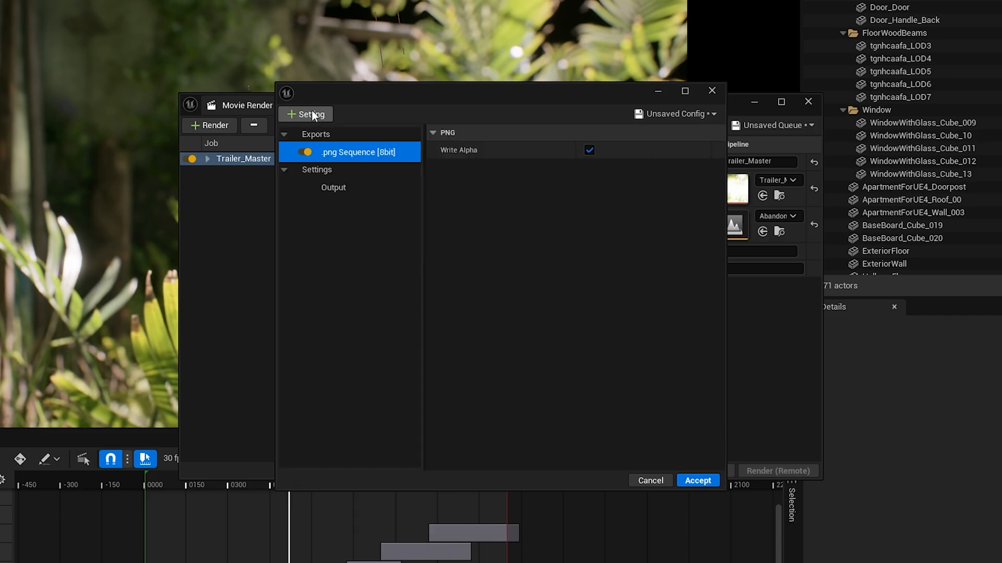
- Add DLSS/DLAA at Quality and an Anti-aliasing setting to the job
{"action": "left_click", "coordinate": [307, 114]}
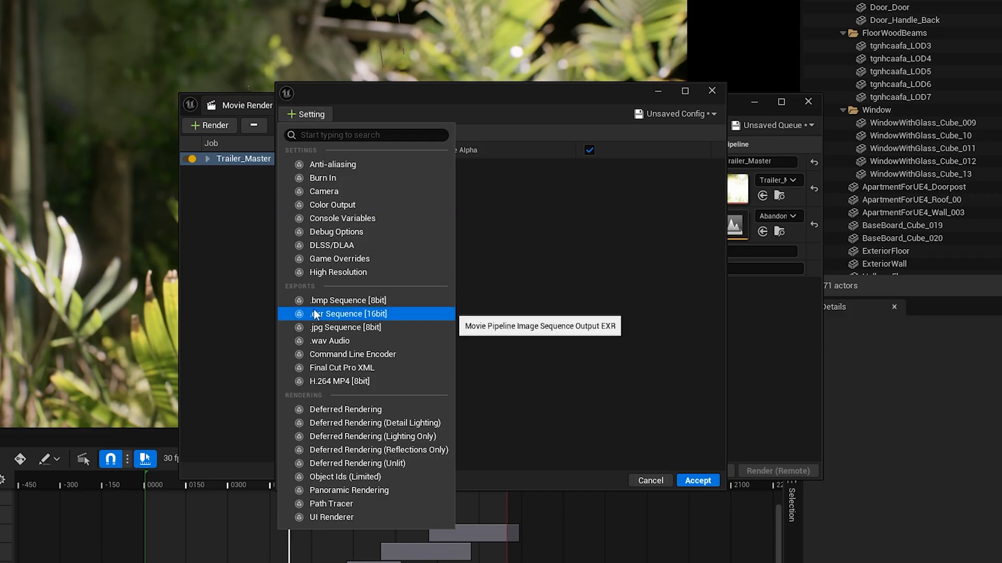
{"action": "left_click", "coordinate": [331, 245]}
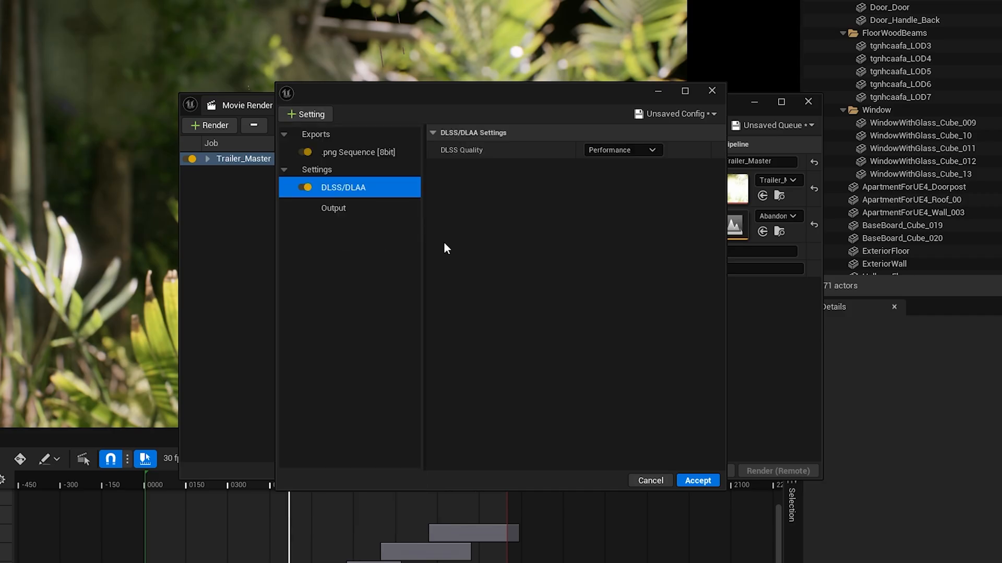
{"action": "left_click", "coordinate": [621, 150]}
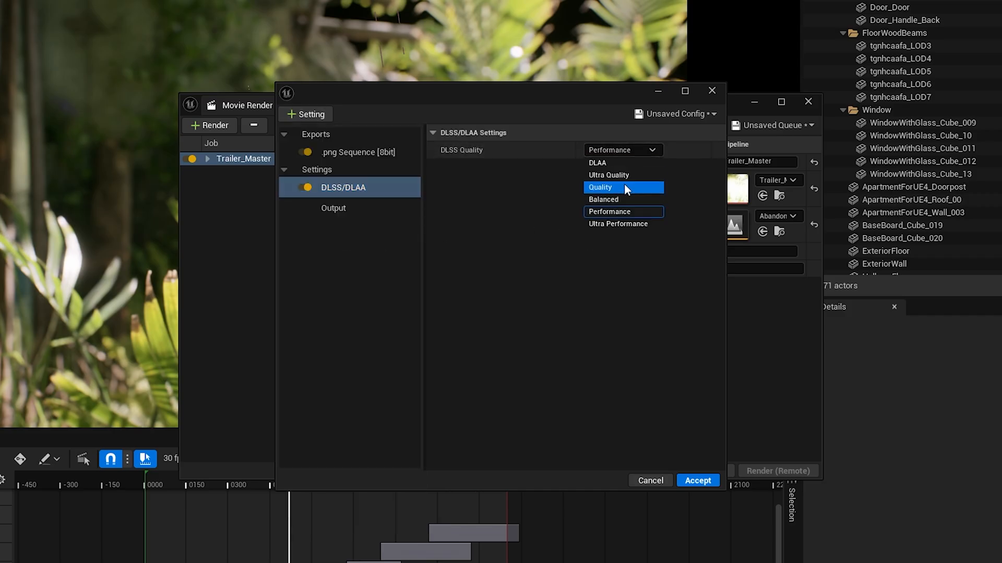
{"action": "left_click", "coordinate": [309, 114]}
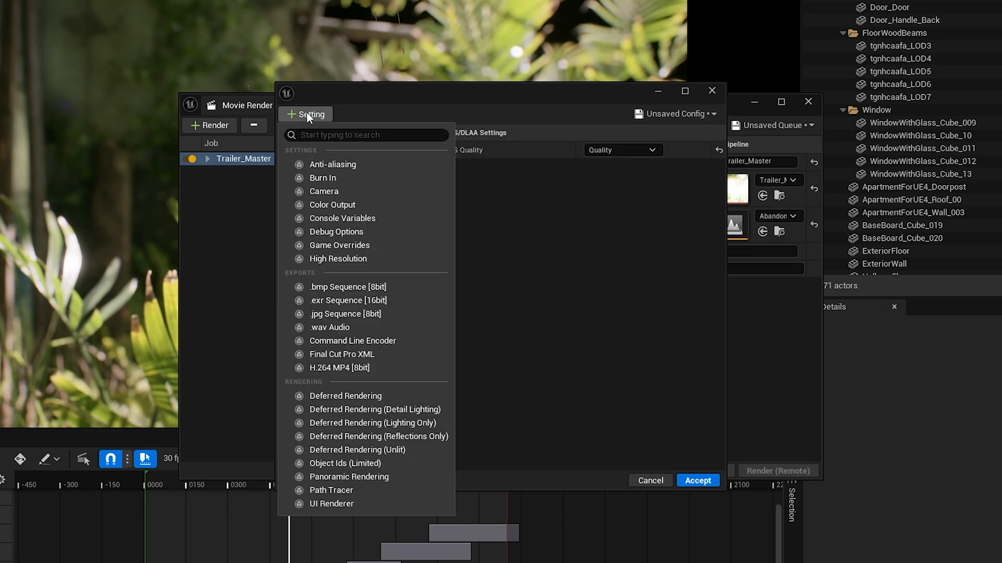
{"action": "left_click", "coordinate": [333, 164]}
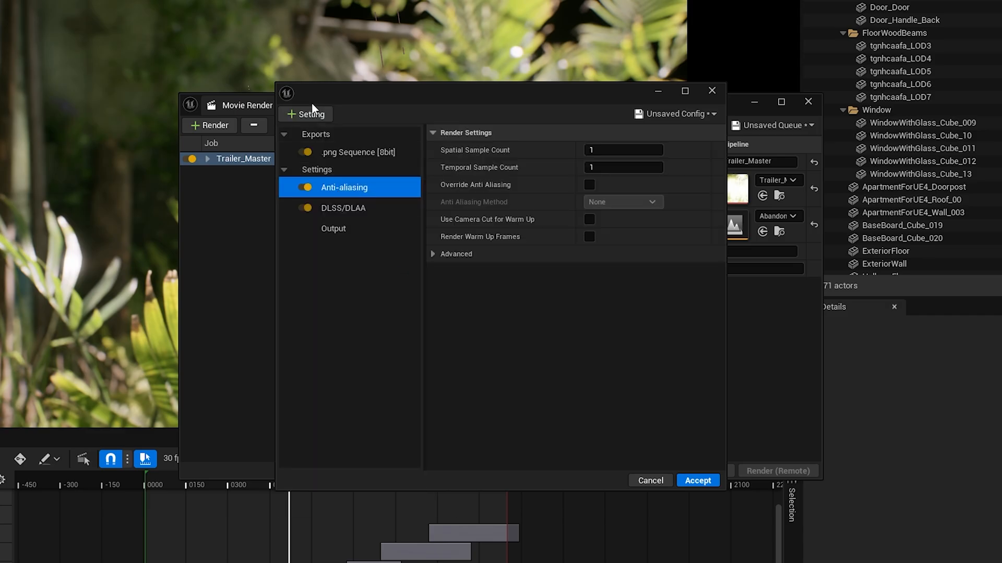
- Remove the Game Overrides setting from the job's settings list
{"action": "left_click", "coordinate": [305, 113]}
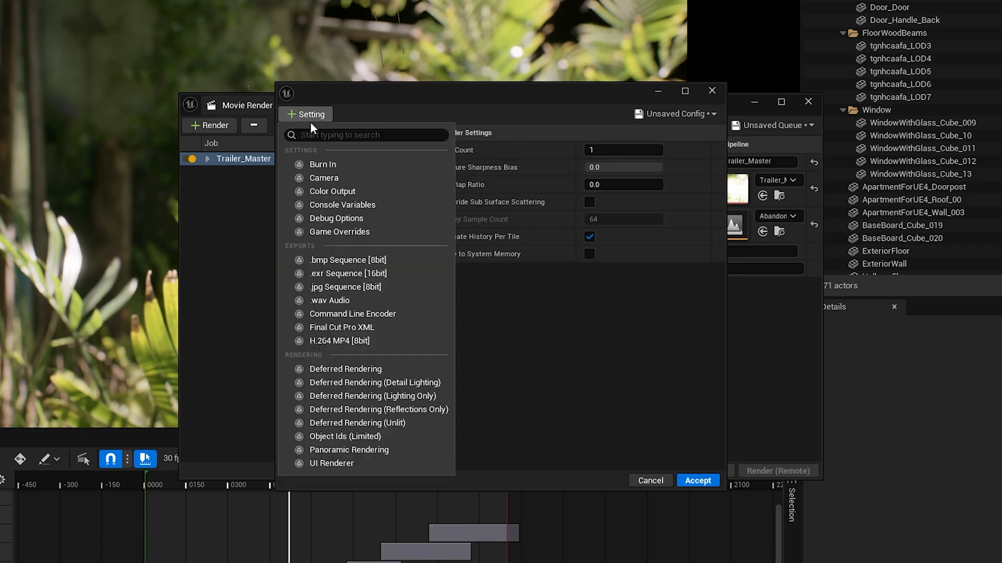
{"action": "left_click", "coordinate": [339, 231]}
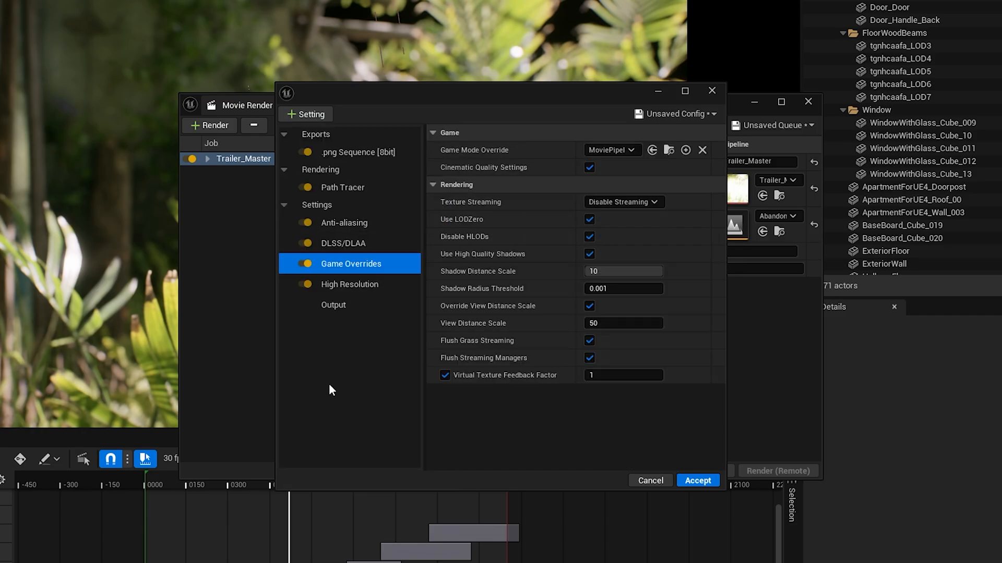
{"action": "mouse_move", "coordinate": [400, 276]}
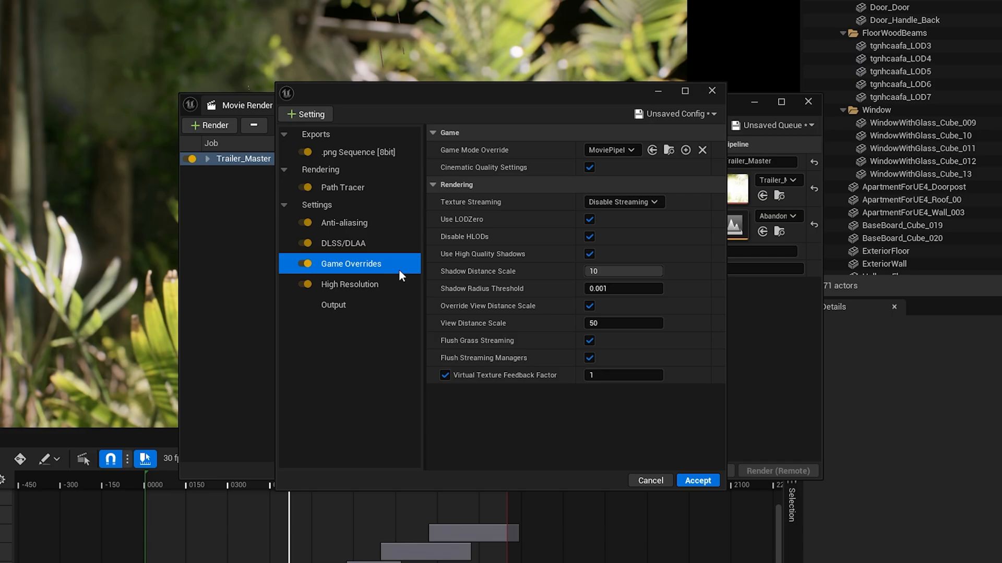
{"action": "left_click", "coordinate": [349, 264]}
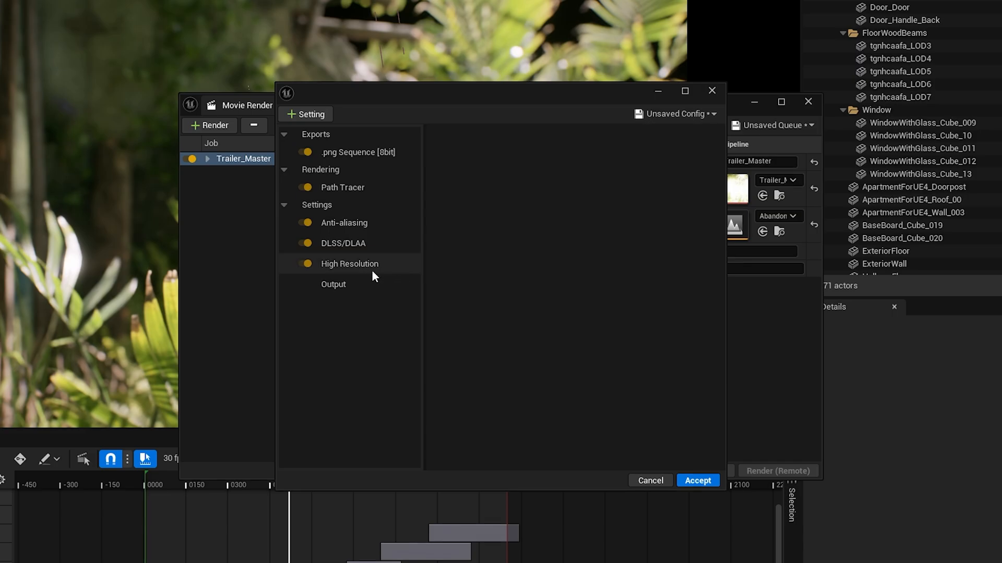
- Set anti-aliasing to 69 spatial and 10 temporal samples
{"action": "left_click", "coordinate": [349, 264]}
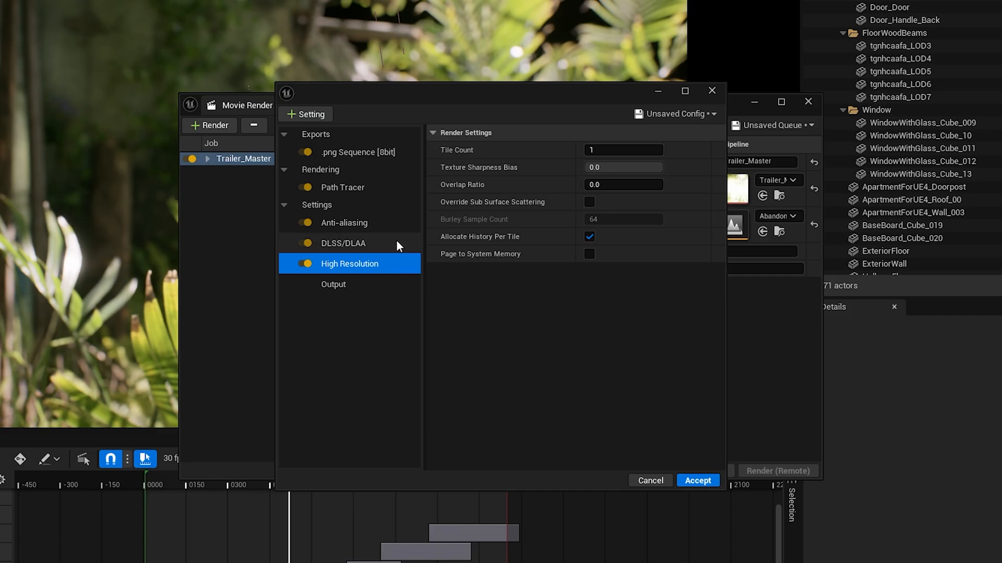
{"action": "left_click", "coordinate": [344, 222]}
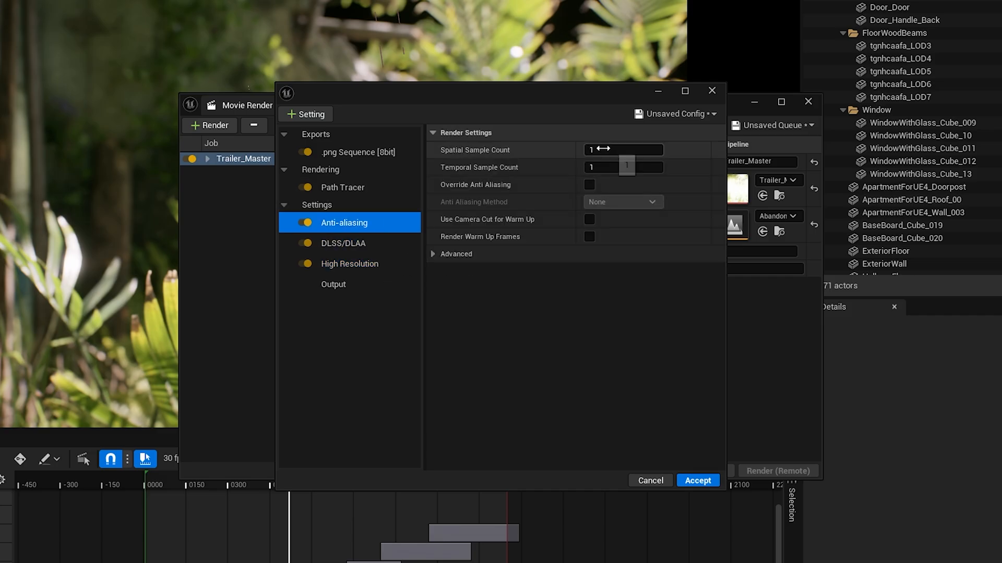
{"action": "type", "text": "69"}
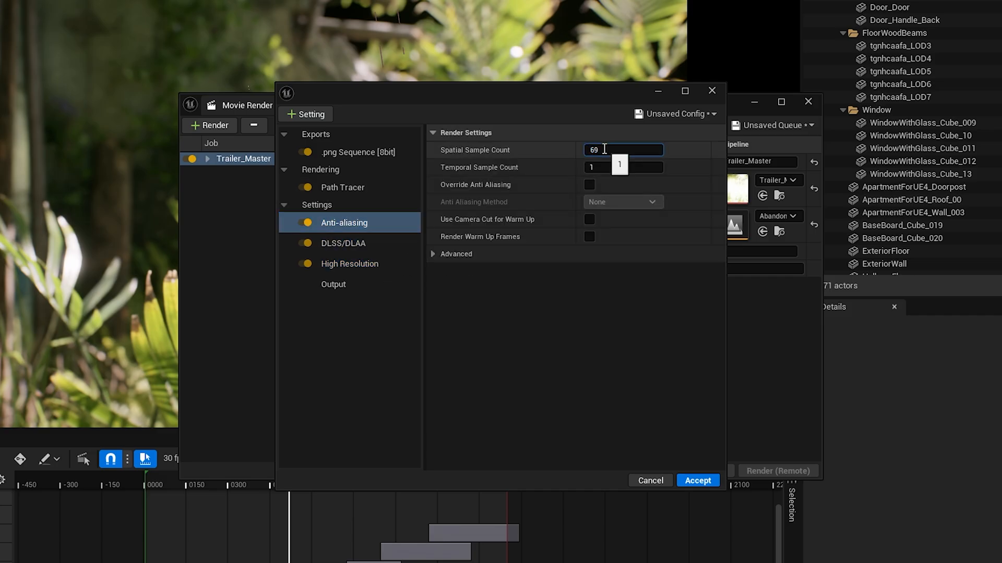
{"action": "left_click", "coordinate": [623, 167]}
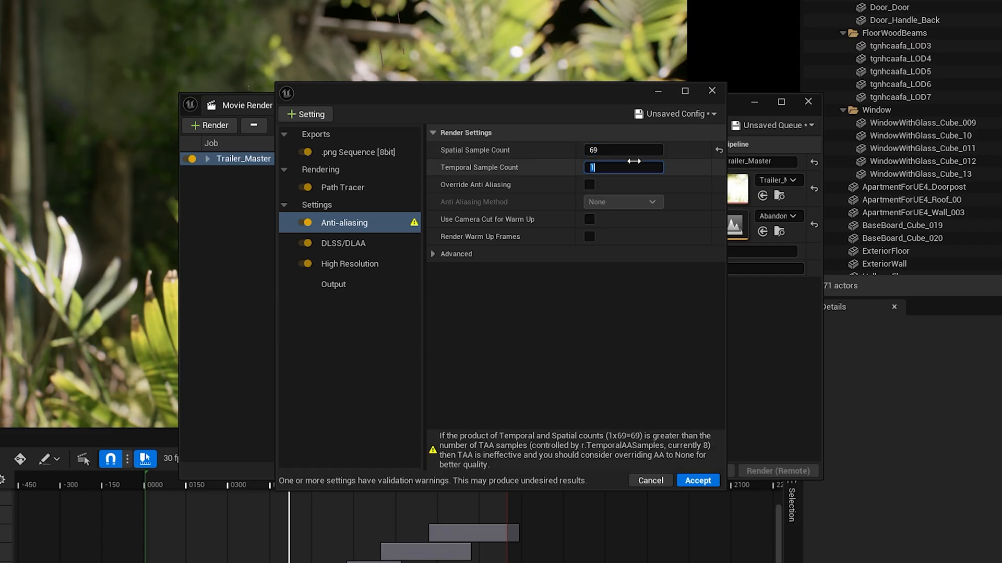
{"action": "type", "text": "10"}
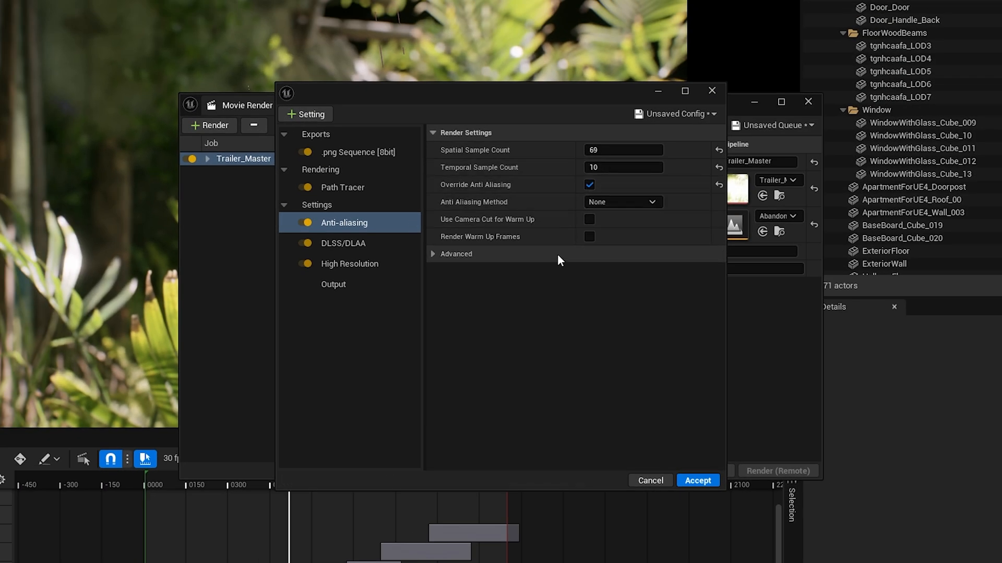
- Enable the anti-aliasing override and set the render warm-up count to 256 frames
{"action": "left_click", "coordinate": [433, 253]}
{"action": "type", "text": "6"}
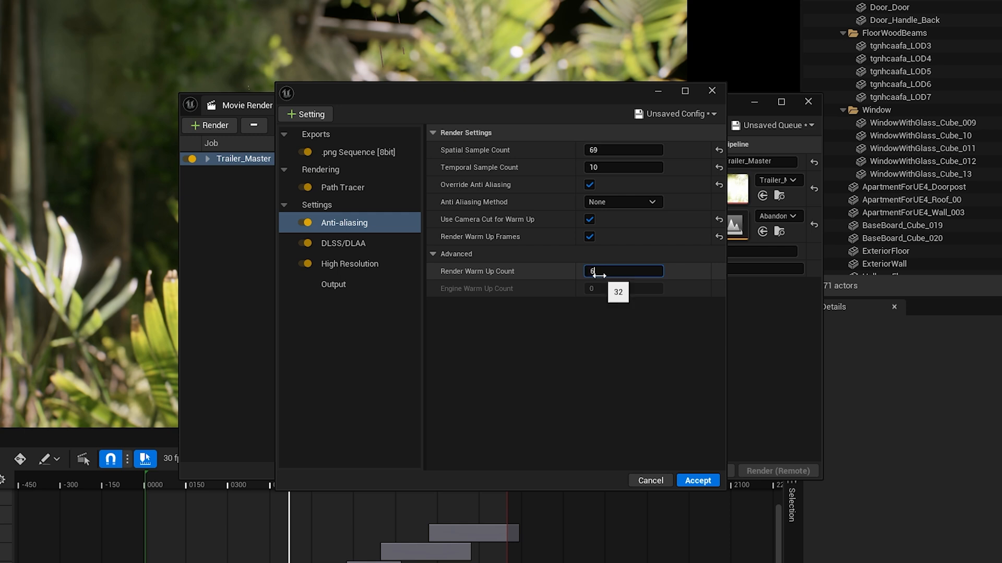
{"action": "type", "text": "4"}
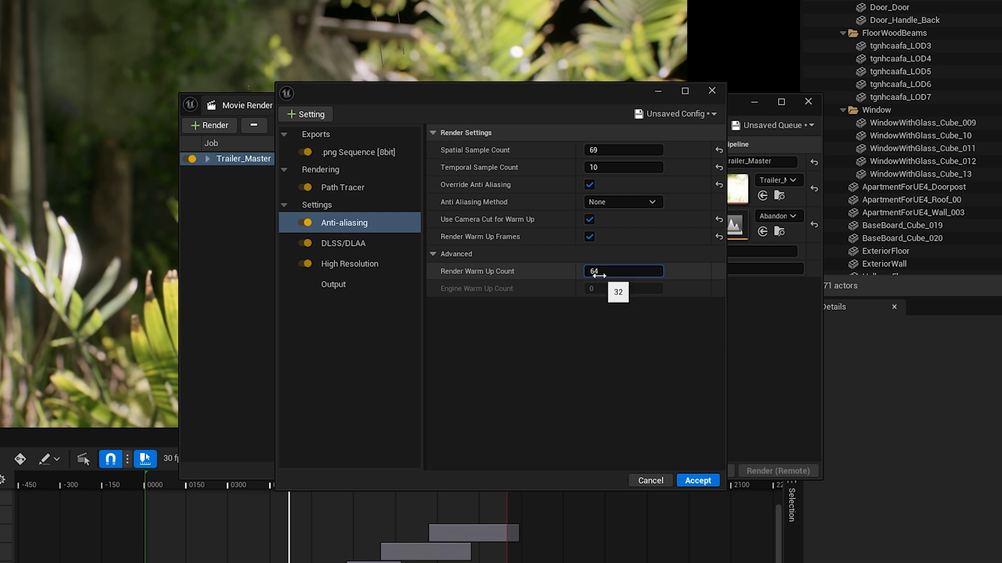
{"action": "triple_click", "coordinate": [623, 271]}
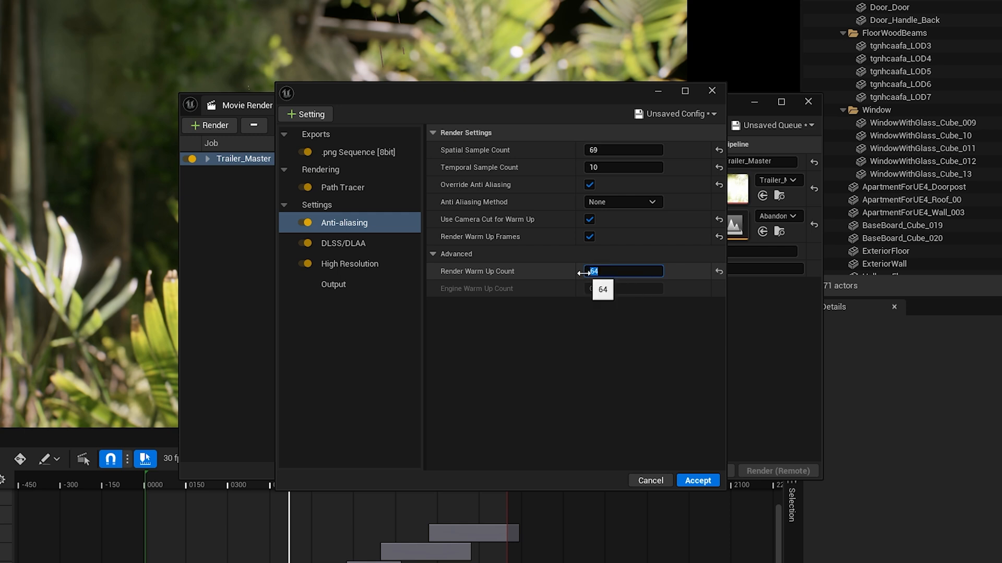
{"action": "type", "text": "256"}
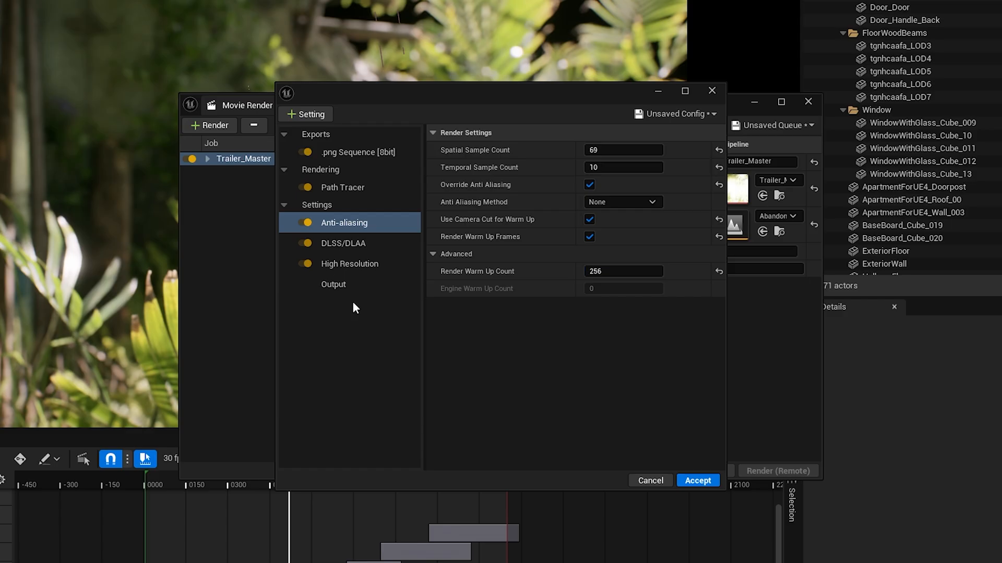
- Accept the settings, launch a local render of the queue, stop it and close the warnings log
{"action": "left_click", "coordinate": [333, 284]}
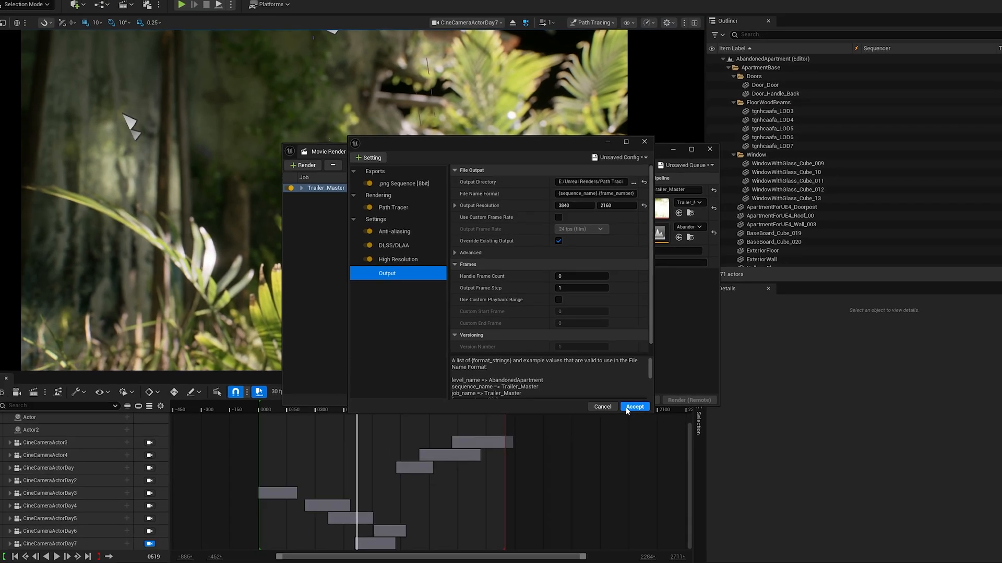
{"action": "left_click", "coordinate": [632, 407]}
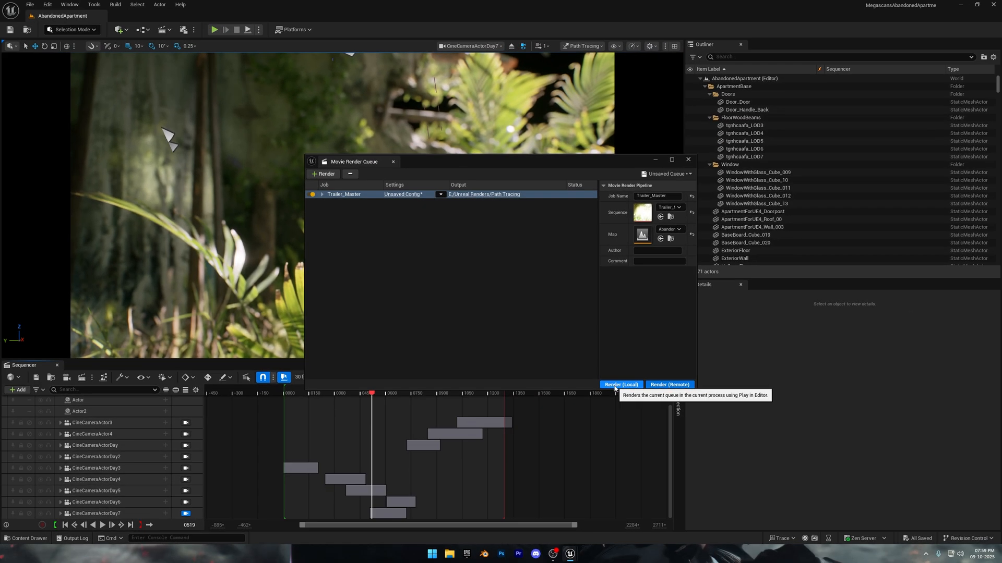
{"action": "left_click", "coordinate": [620, 384]}
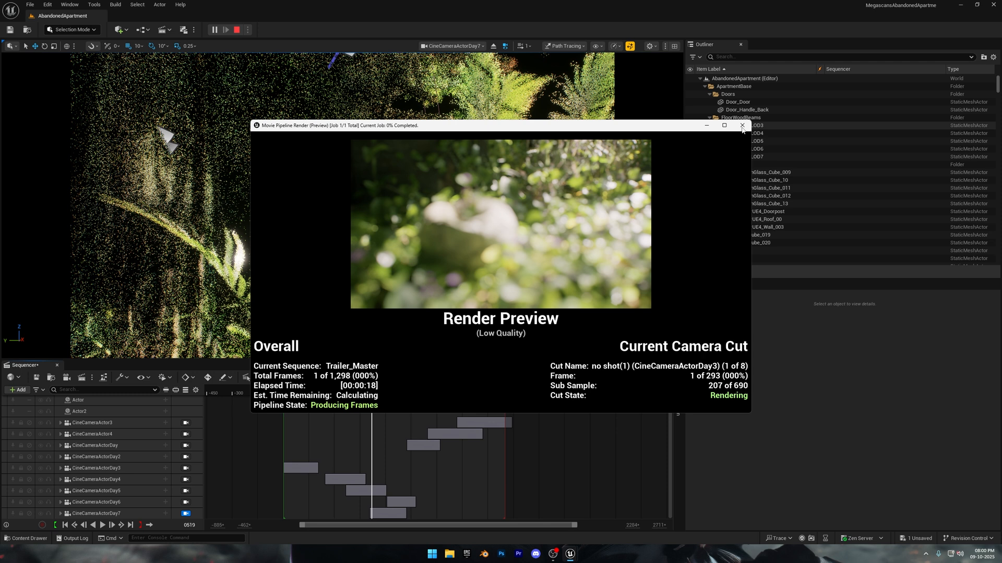
{"action": "left_click", "coordinate": [741, 125]}
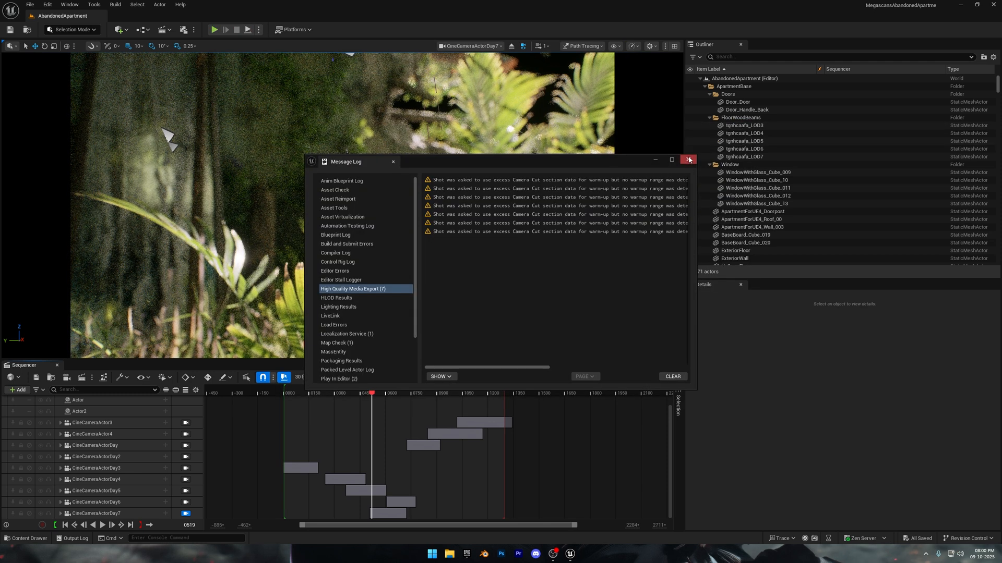
{"action": "left_click", "coordinate": [689, 160]}
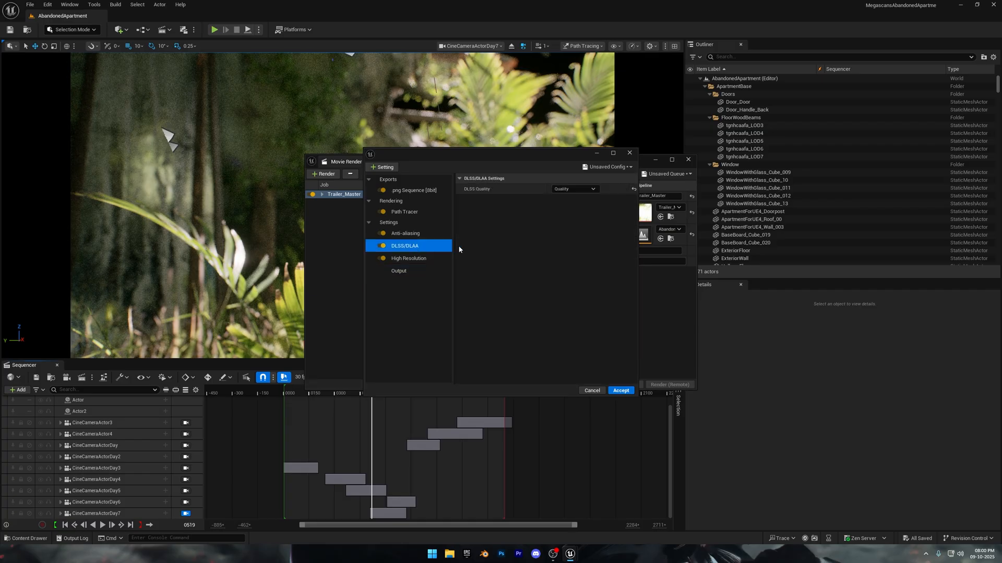
- Raise the anti-aliasing spatial sample count to 159
{"action": "left_click", "coordinate": [405, 234]}
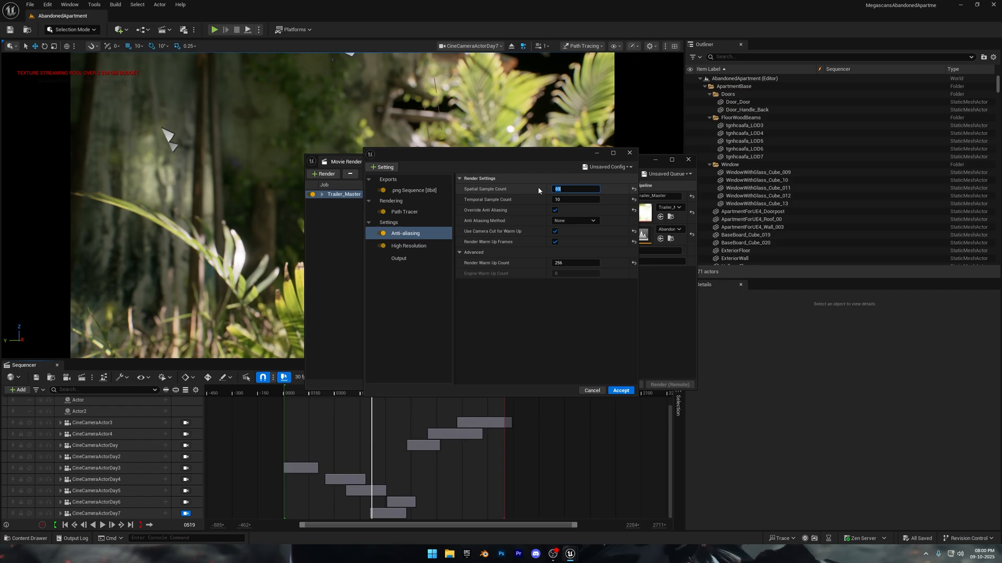
{"action": "type", "text": "15"}
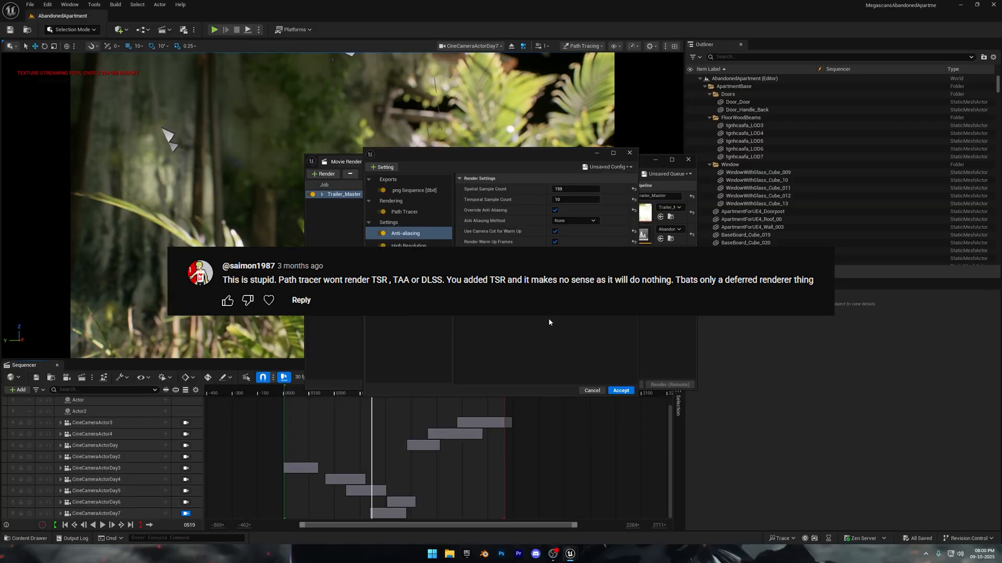
{"action": "mouse_move", "coordinate": [432, 317]}
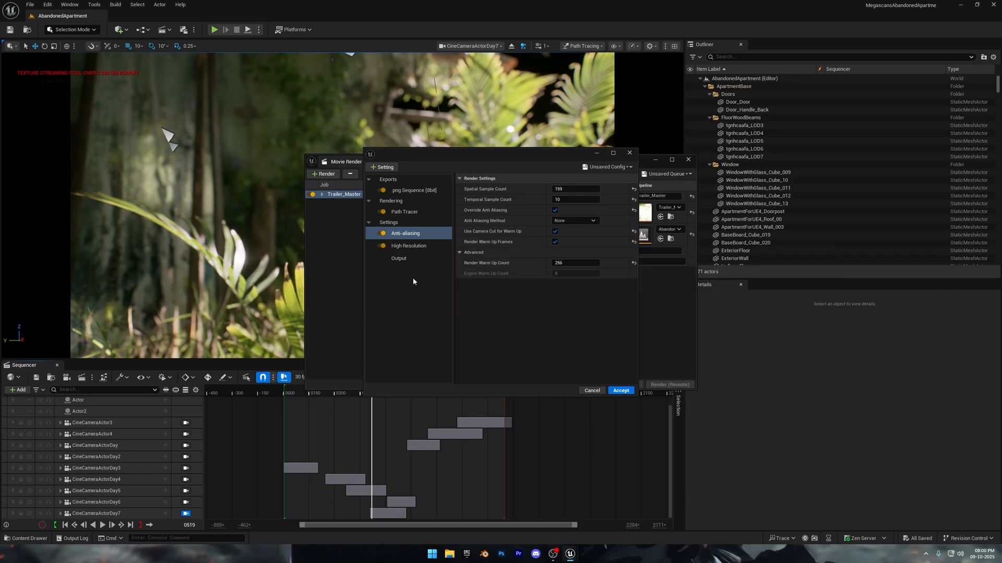
- Accept the updated render settings and close the Movie Render Queue window
{"action": "left_click", "coordinate": [619, 390]}
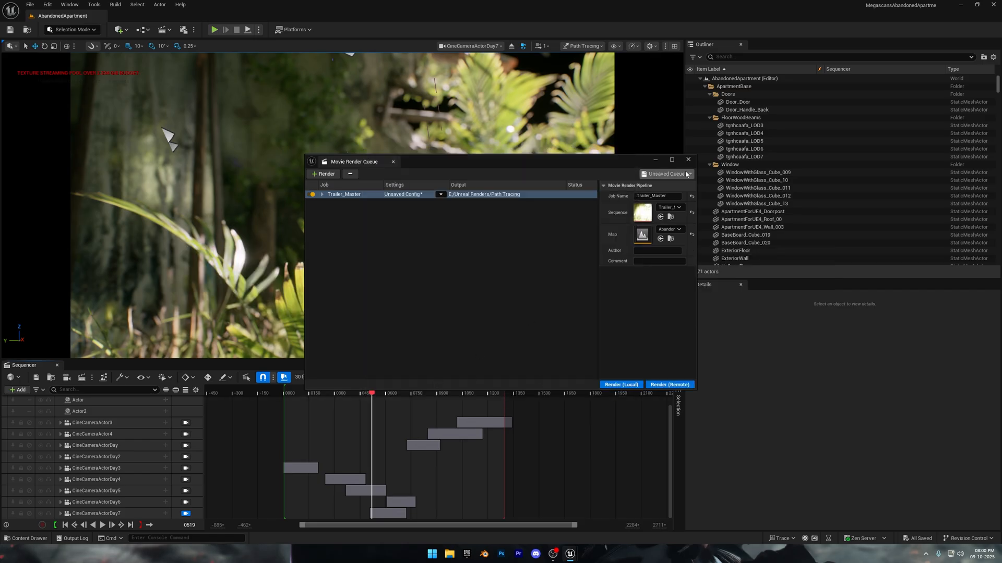
{"action": "left_click", "coordinate": [688, 159]}
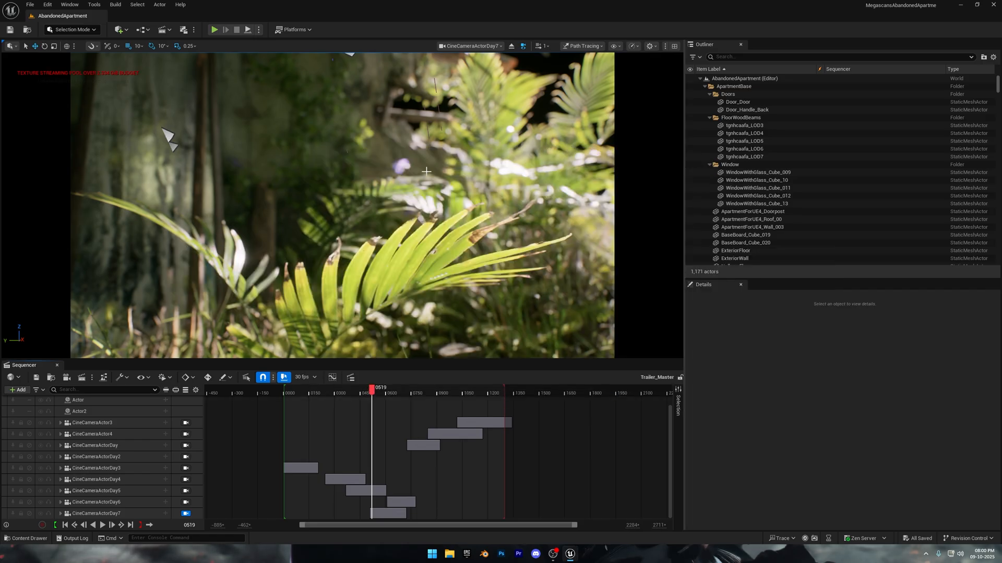